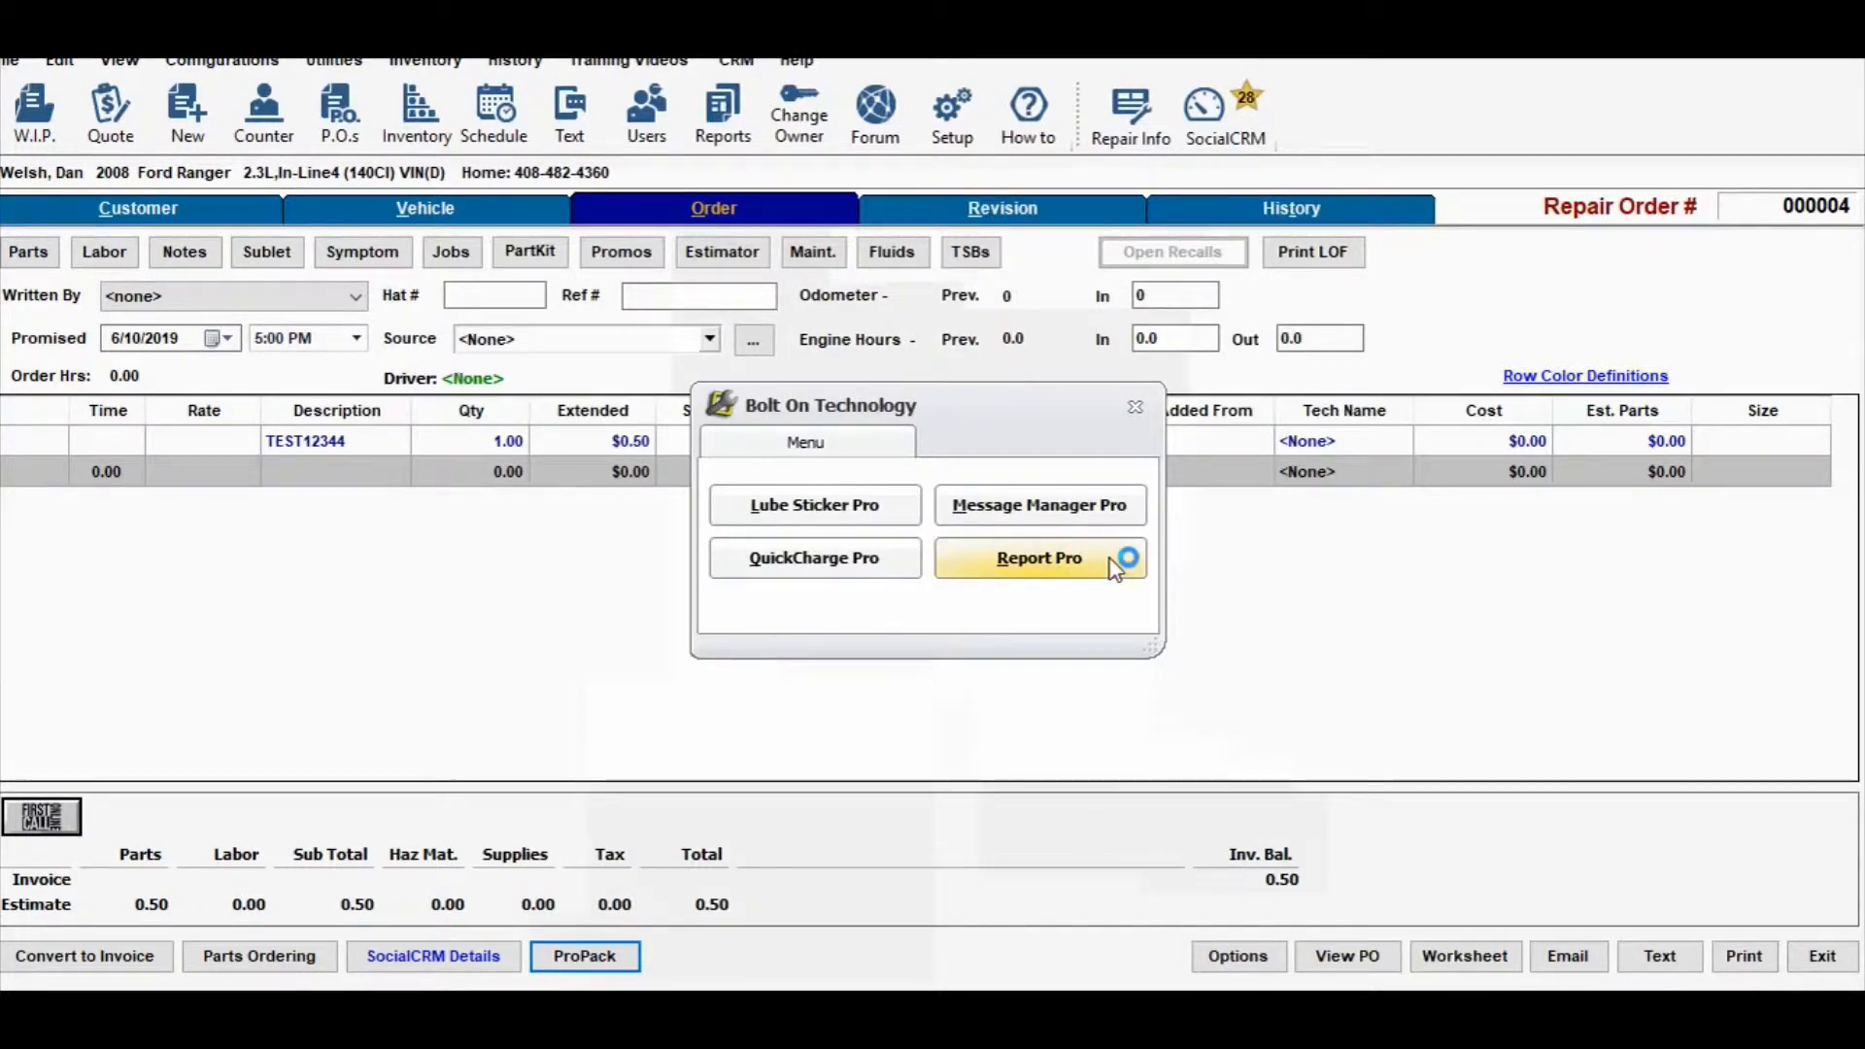
- Launch Report Pro for repair order 4 from the Bolt On Technology menu
{"action": "left_click", "coordinate": [1037, 557]}
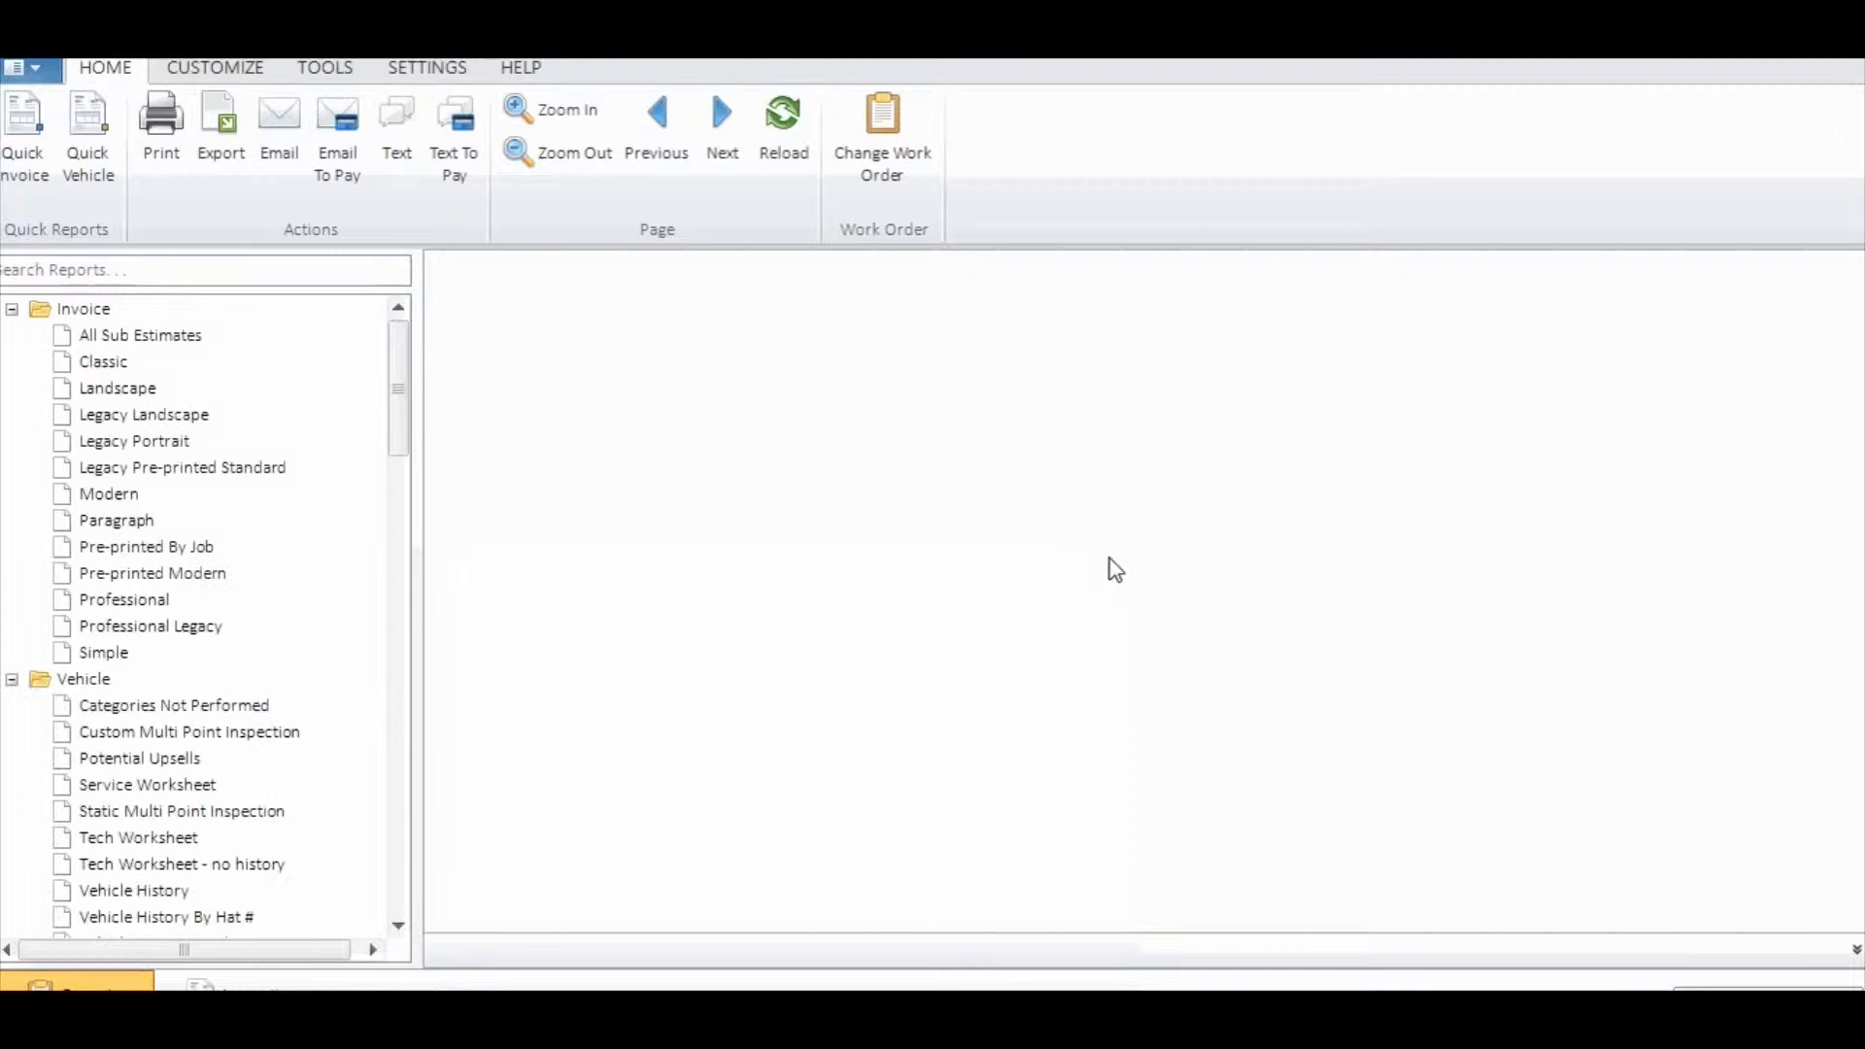
{"action": "mouse_move", "coordinate": [140, 517]}
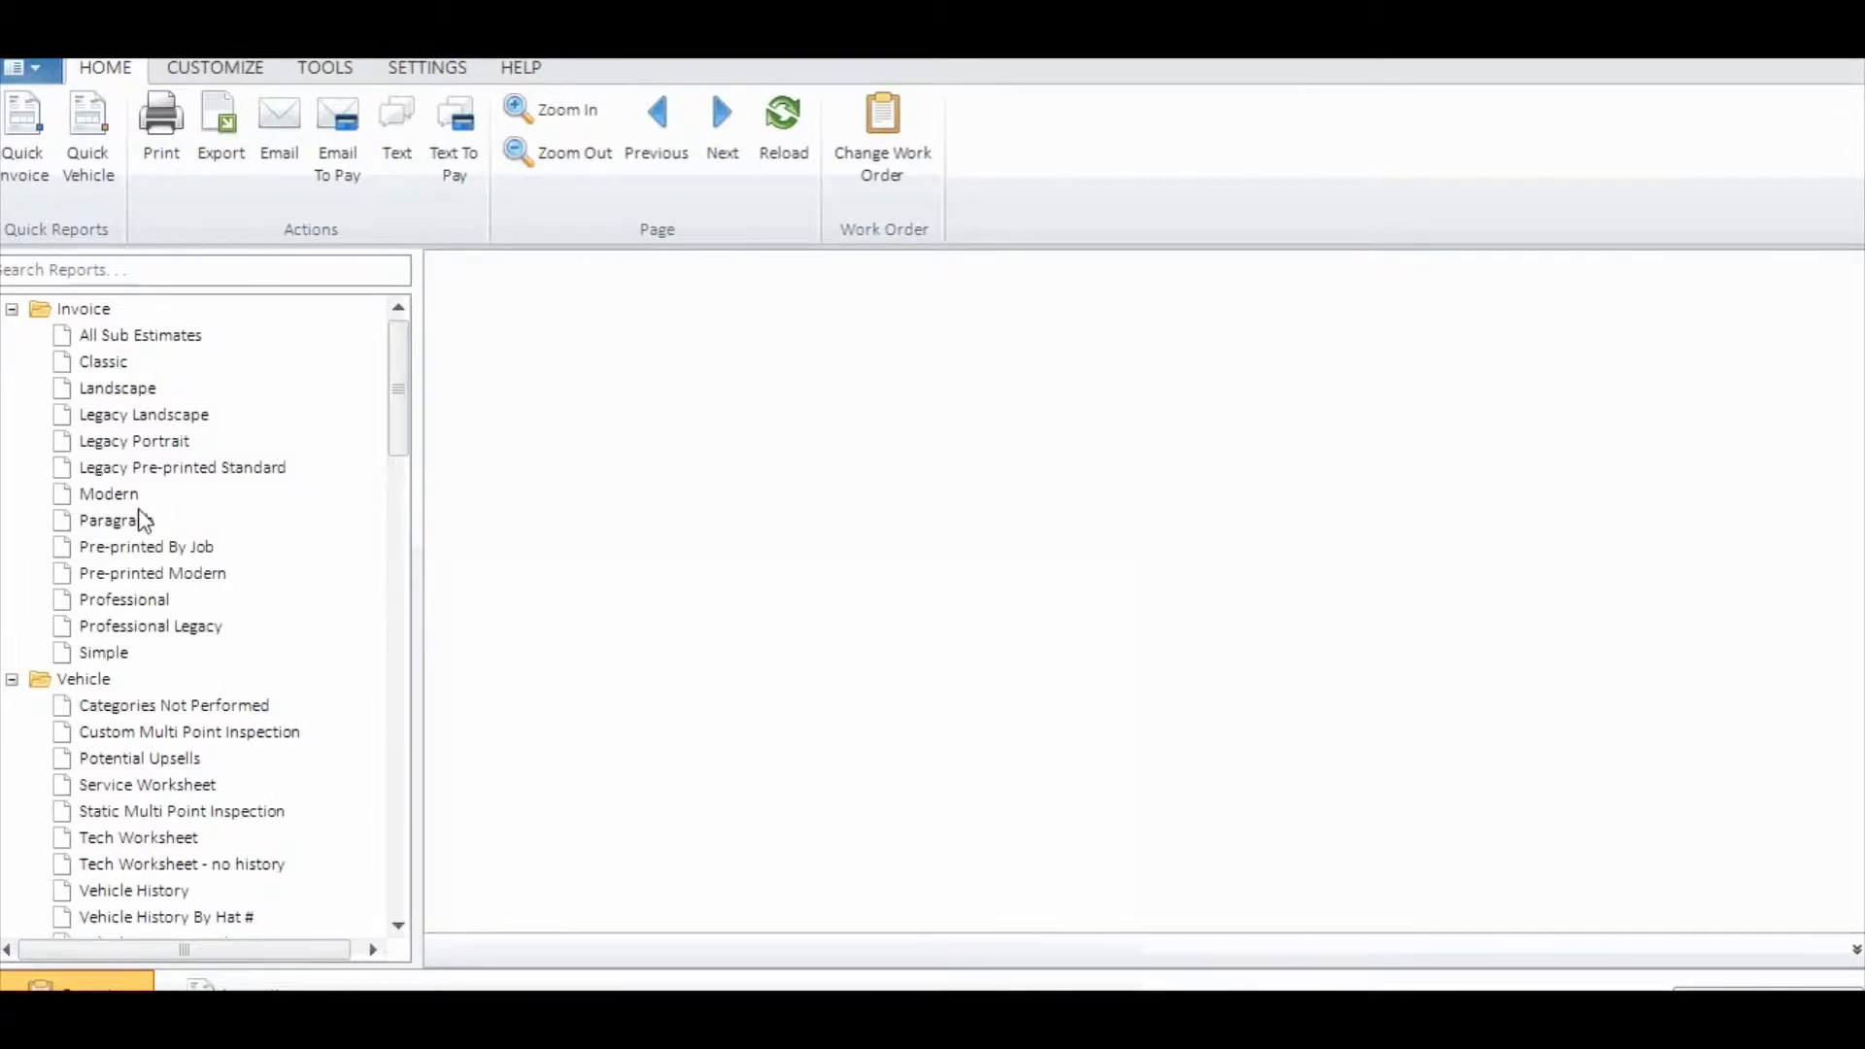
- Preview invoice #4 in the Modern layout showing the $0.50 balance due
{"action": "left_click", "coordinate": [109, 493]}
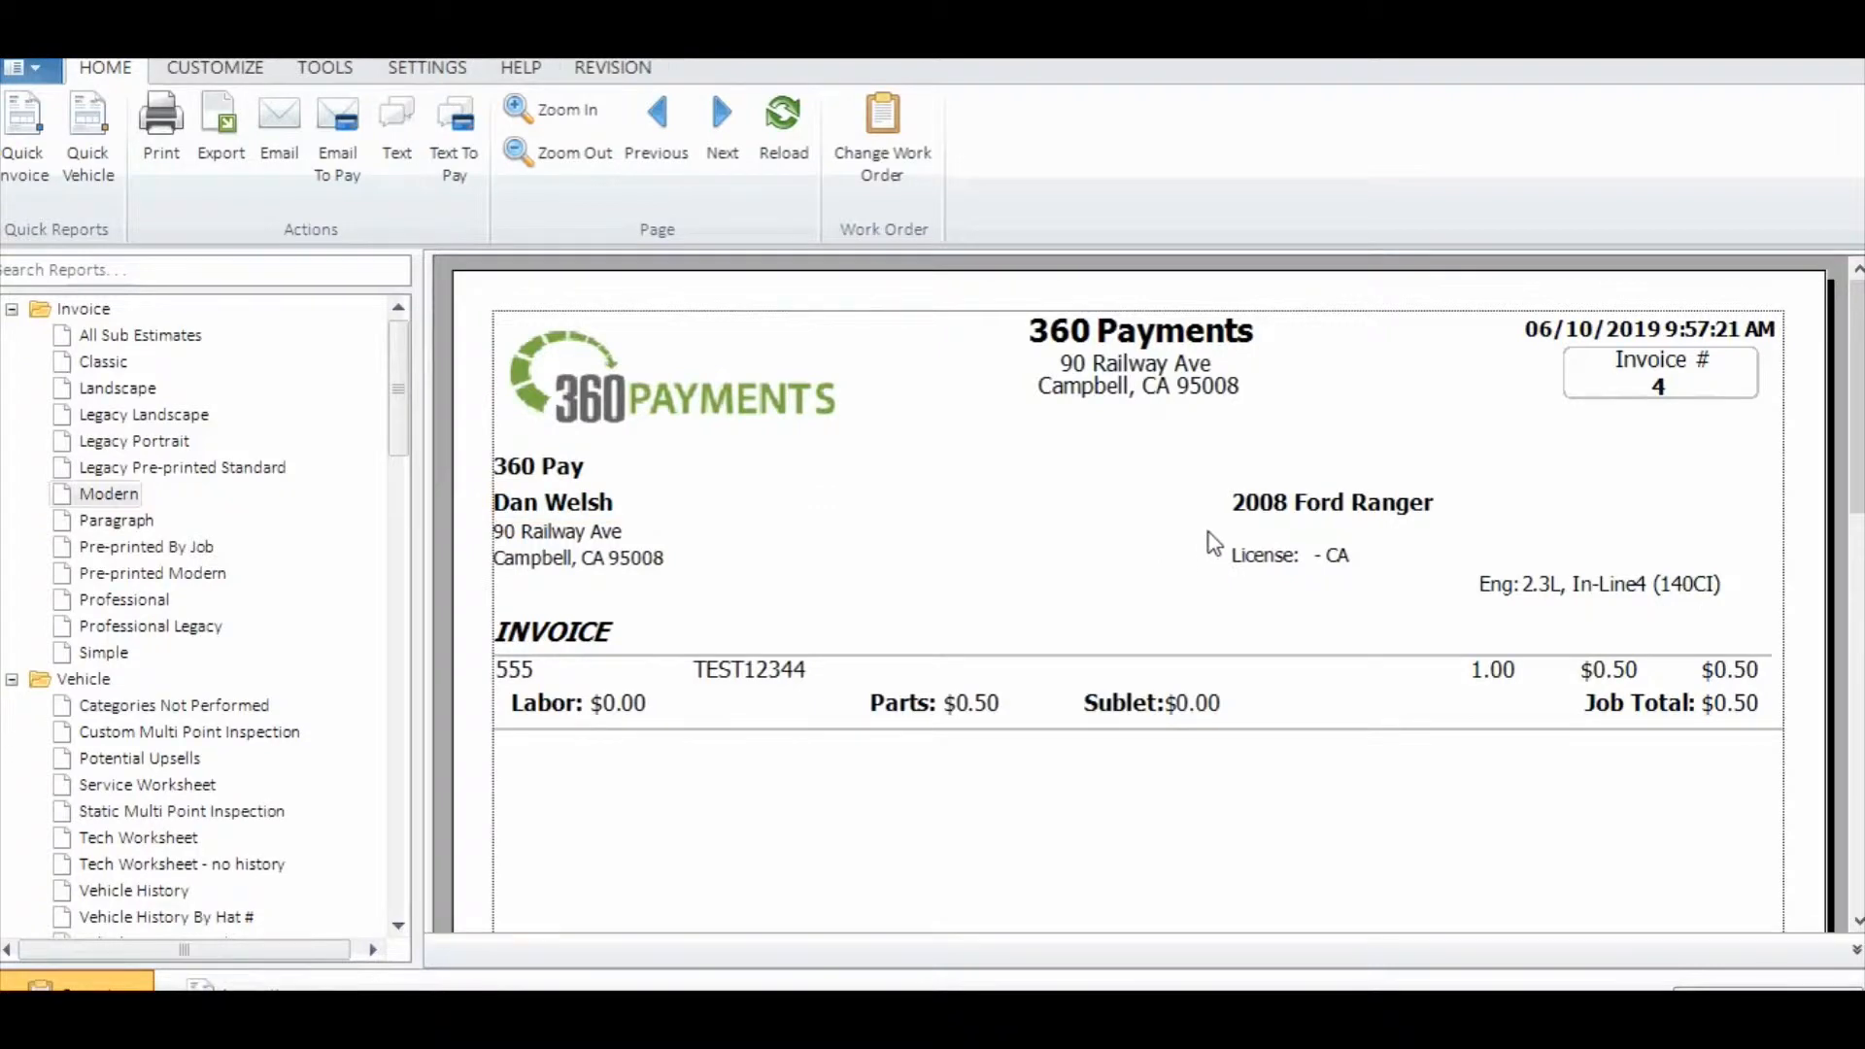
{"action": "scroll", "scroll_direction": "down", "scroll_amount": 3}
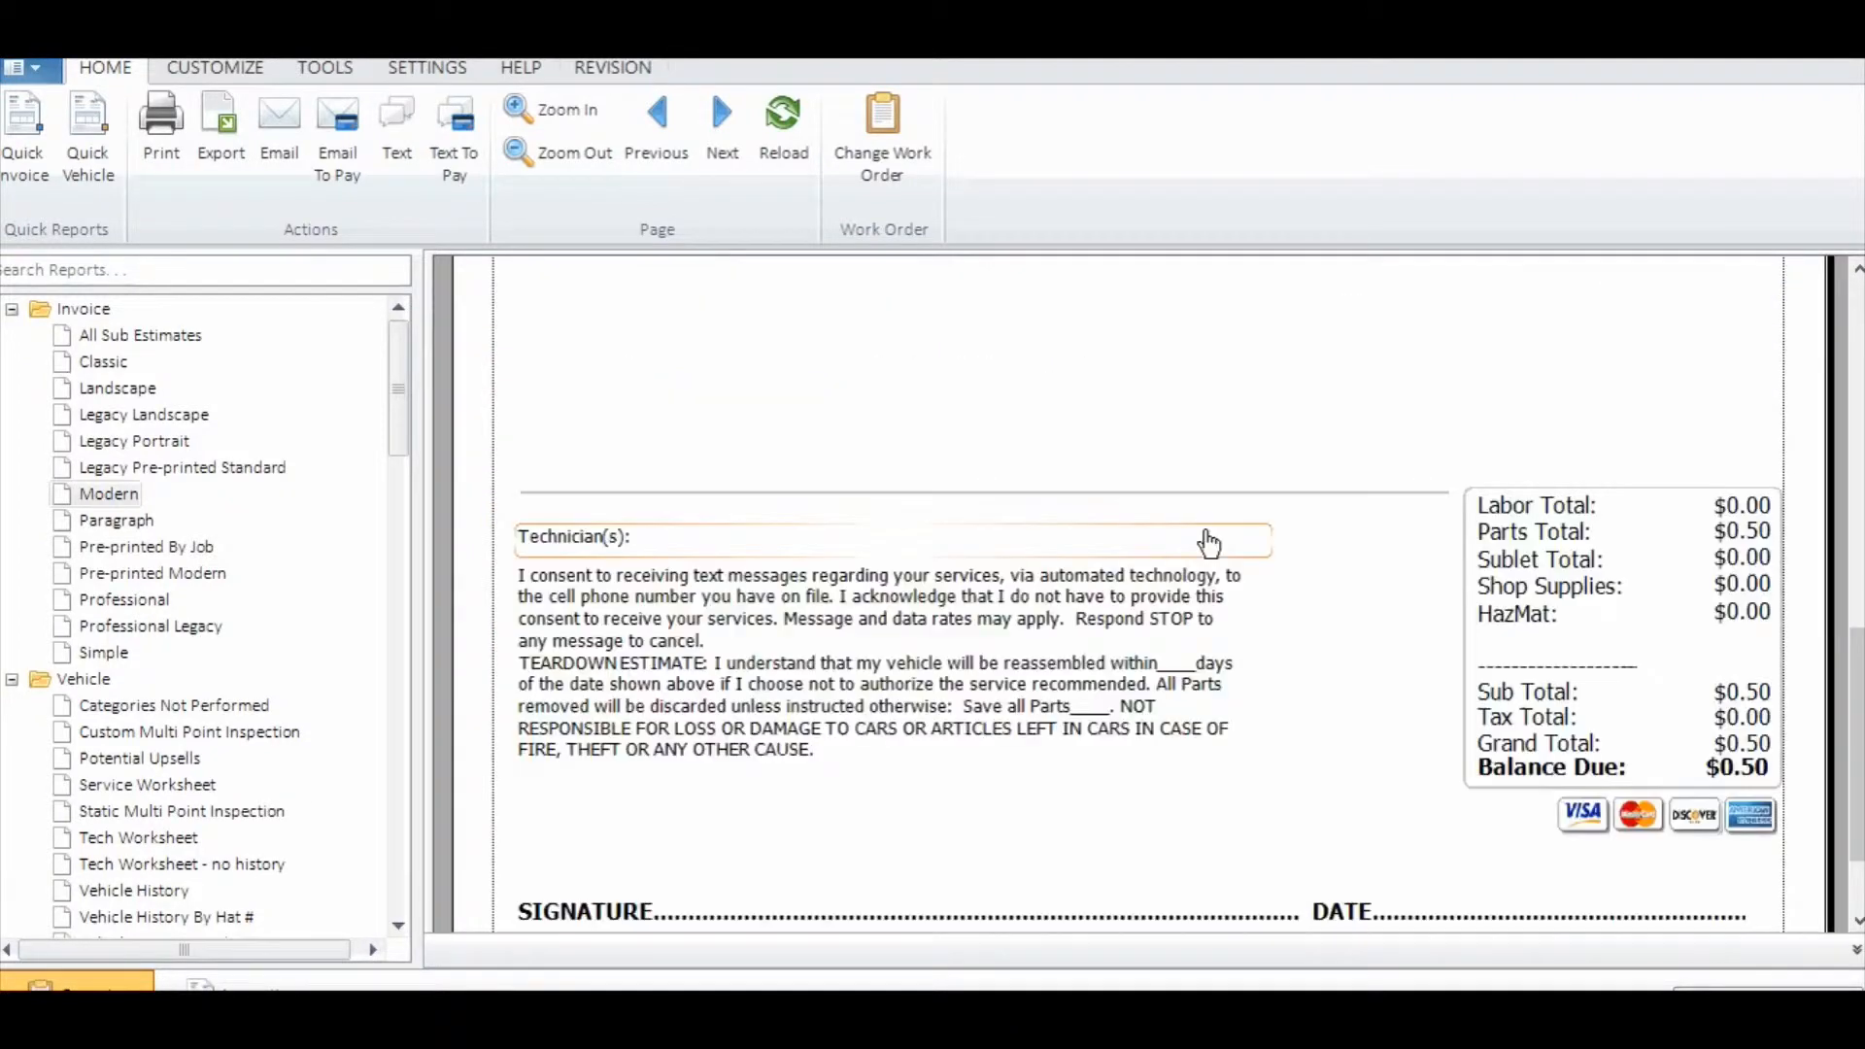
{"action": "left_click", "coordinate": [455, 124]}
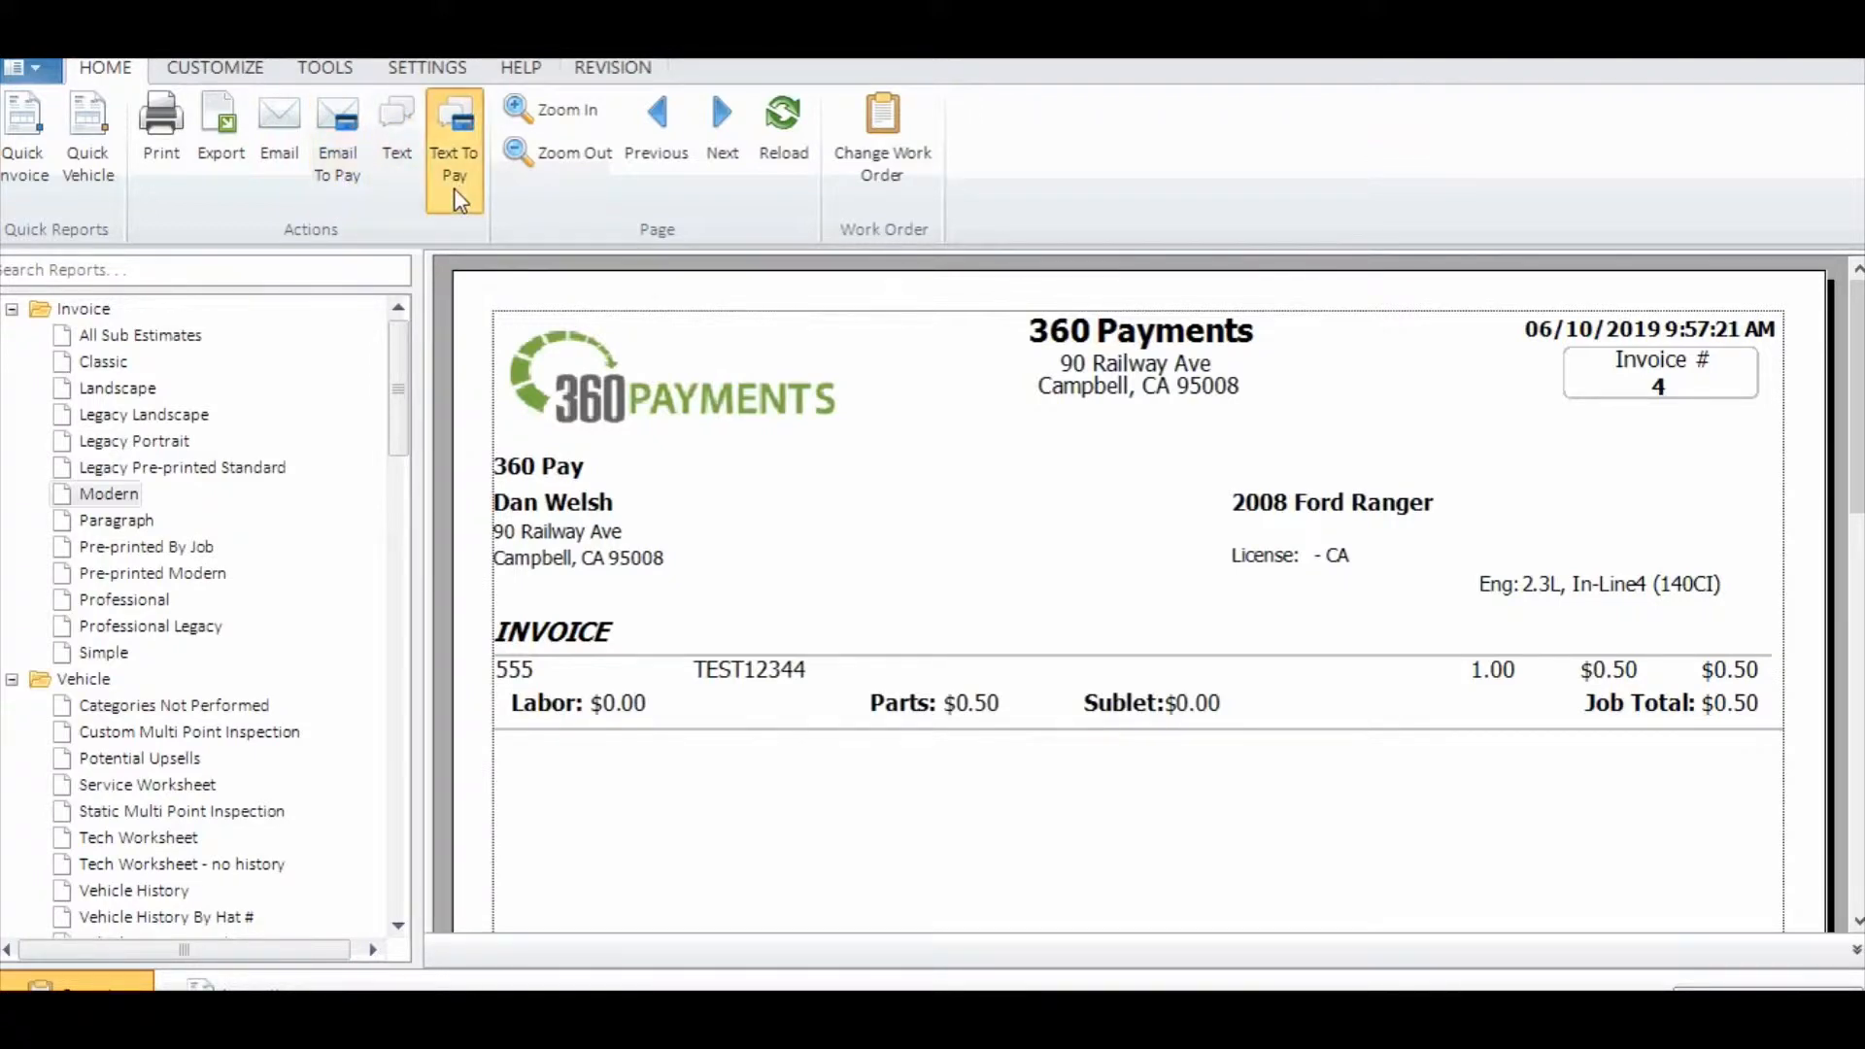
{"action": "left_click", "coordinate": [453, 131]}
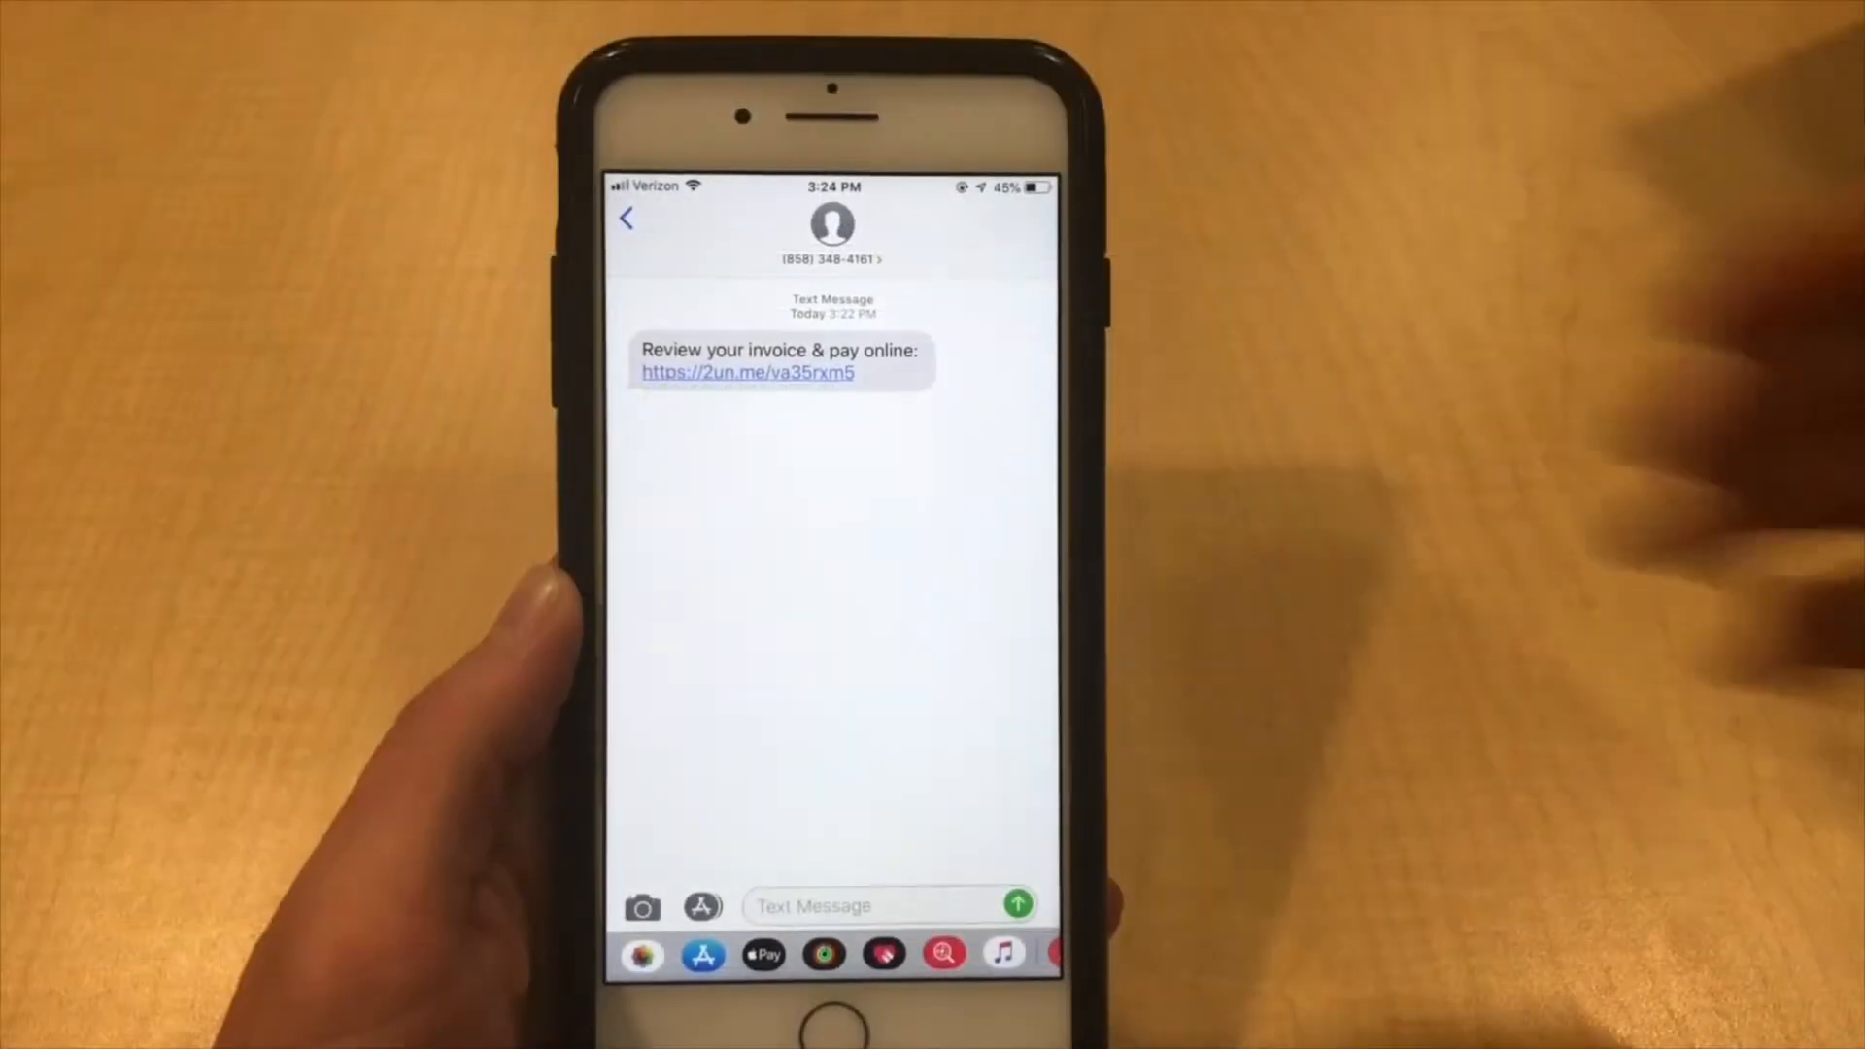
- Follow the pay-online link, sign in the Sign Here box and submit the payment
{"action": "left_click", "coordinate": [746, 373]}
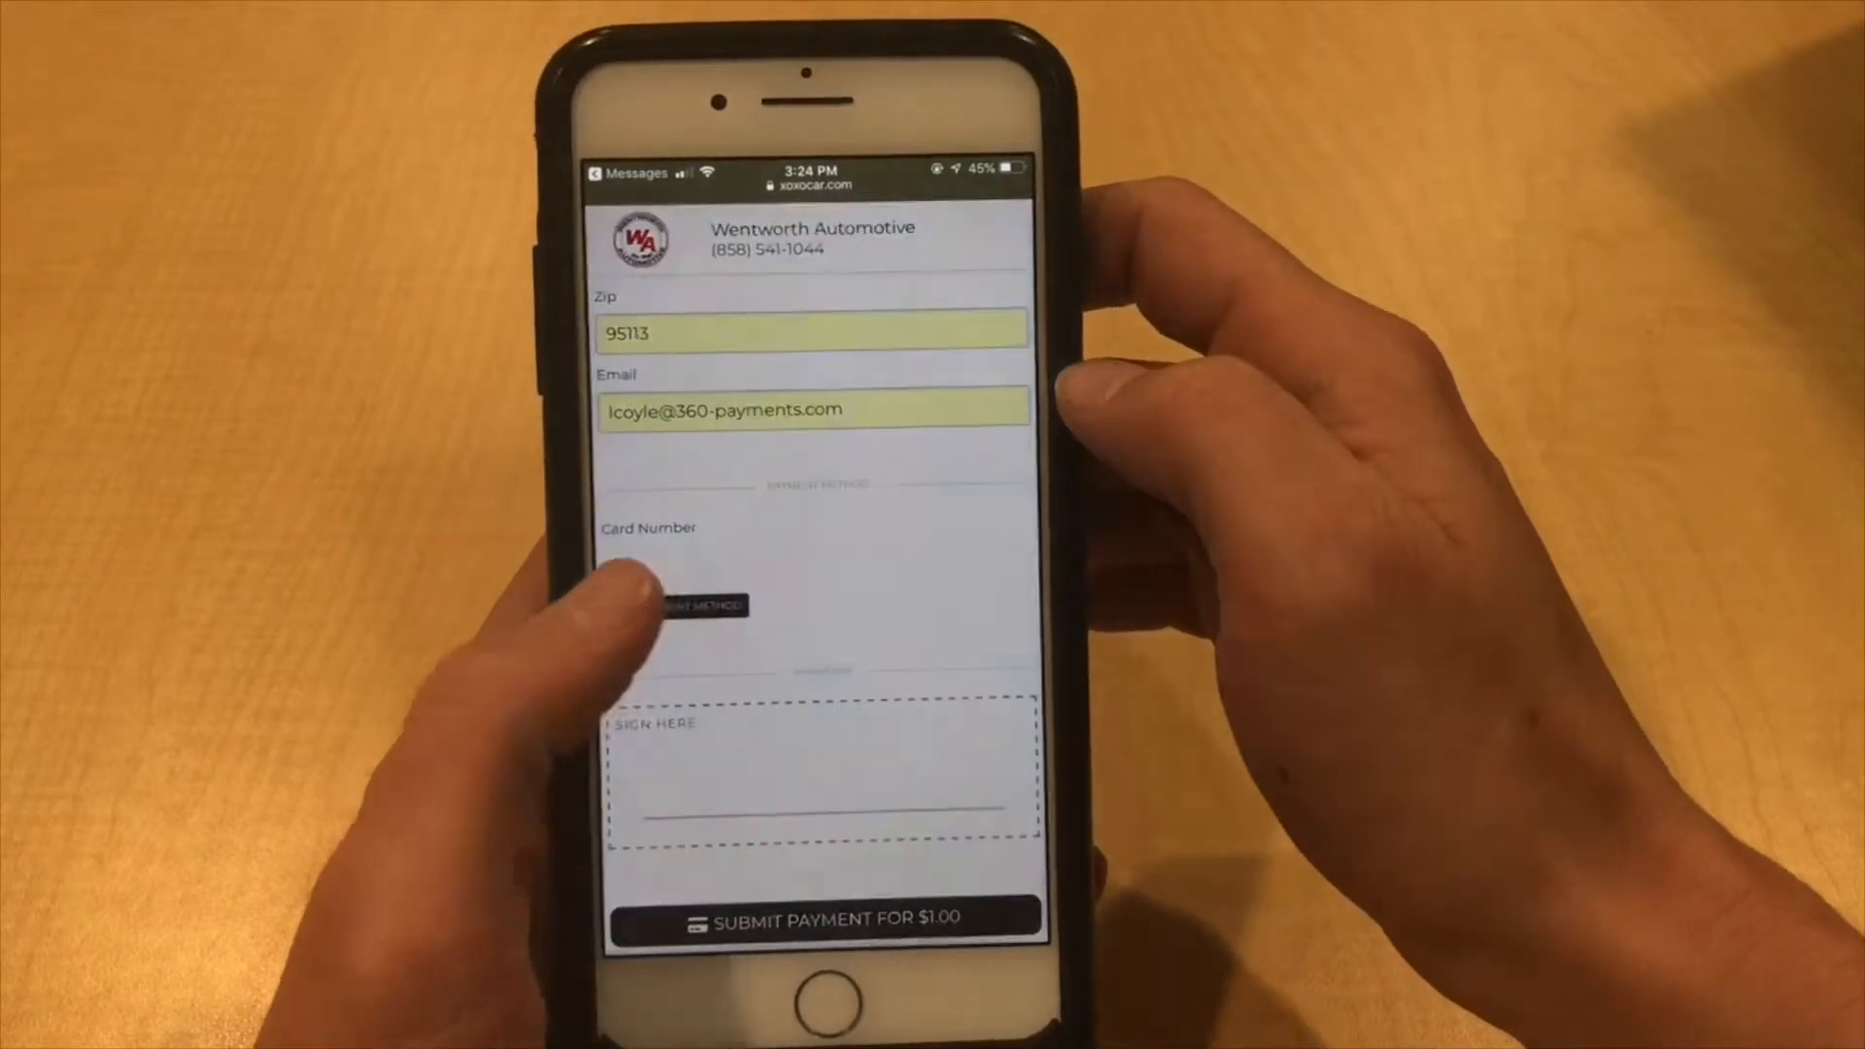
{"action": "left_click", "coordinate": [695, 604]}
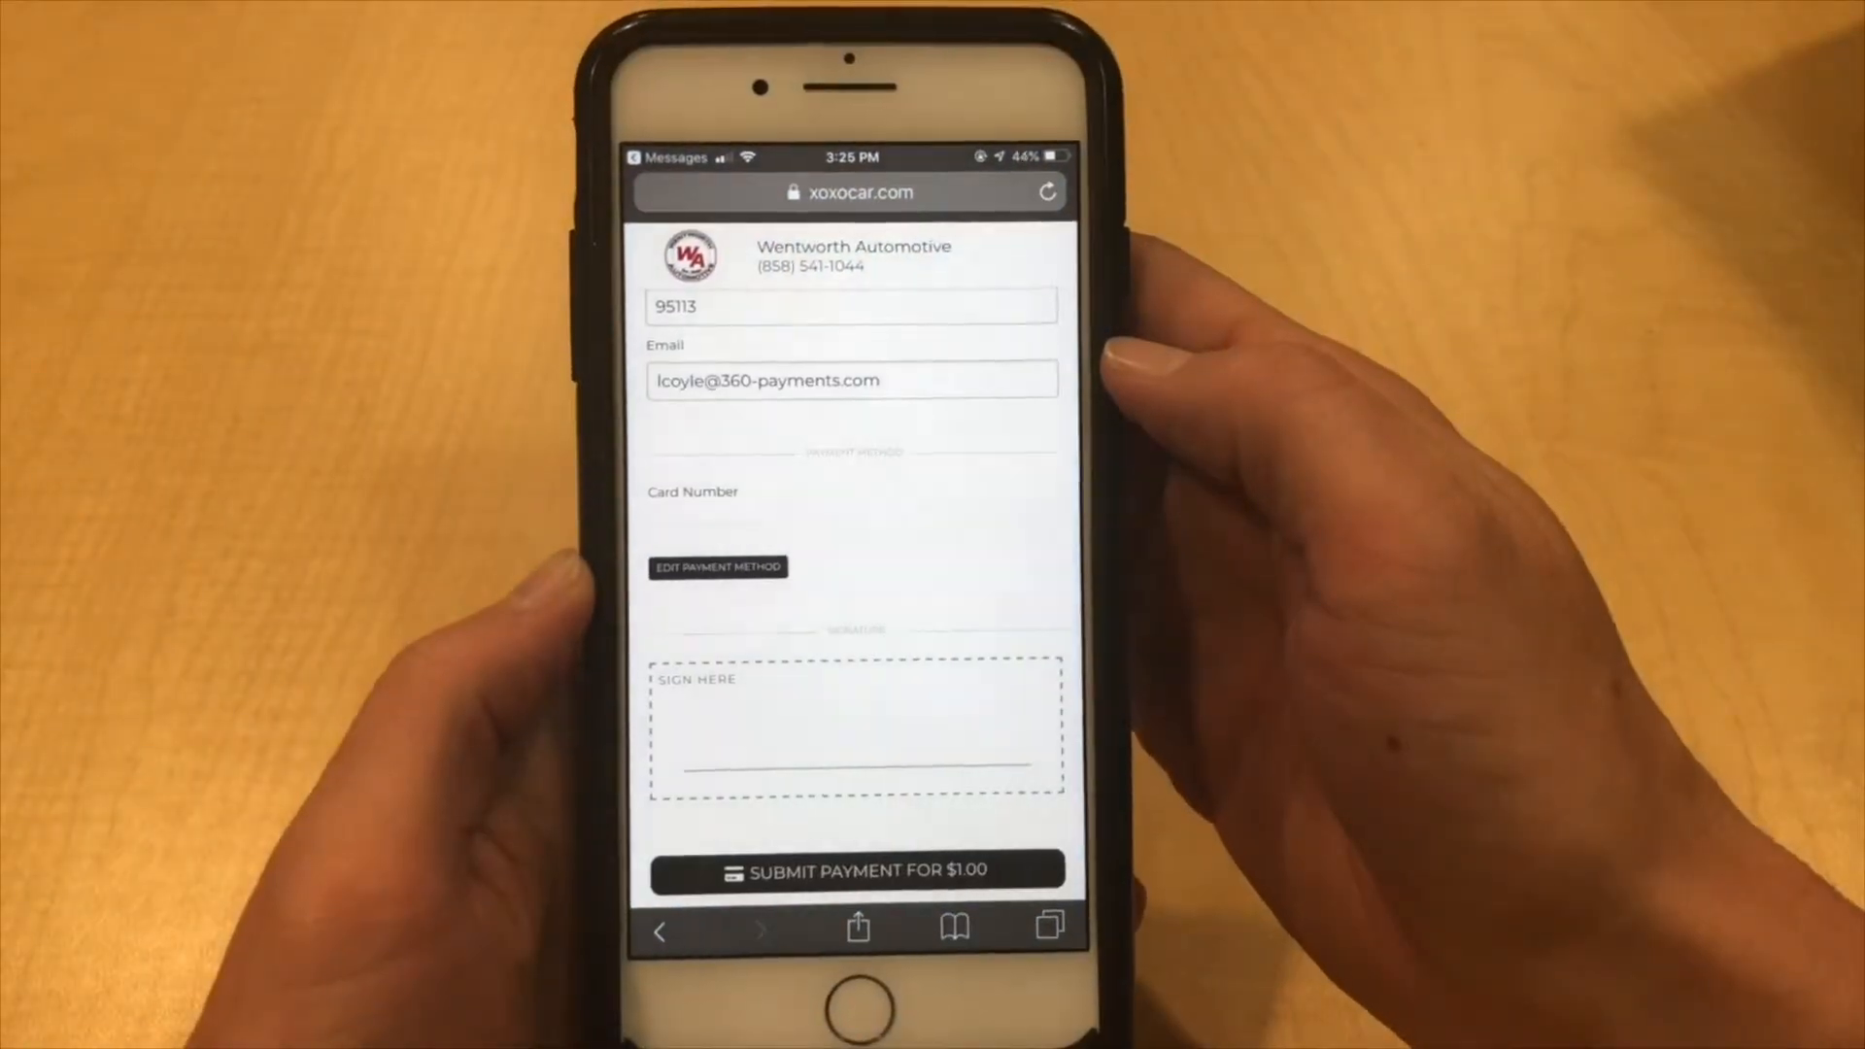
{"action": "left_click_drag", "start_coordinate": [678, 713], "coordinate": [820, 701]}
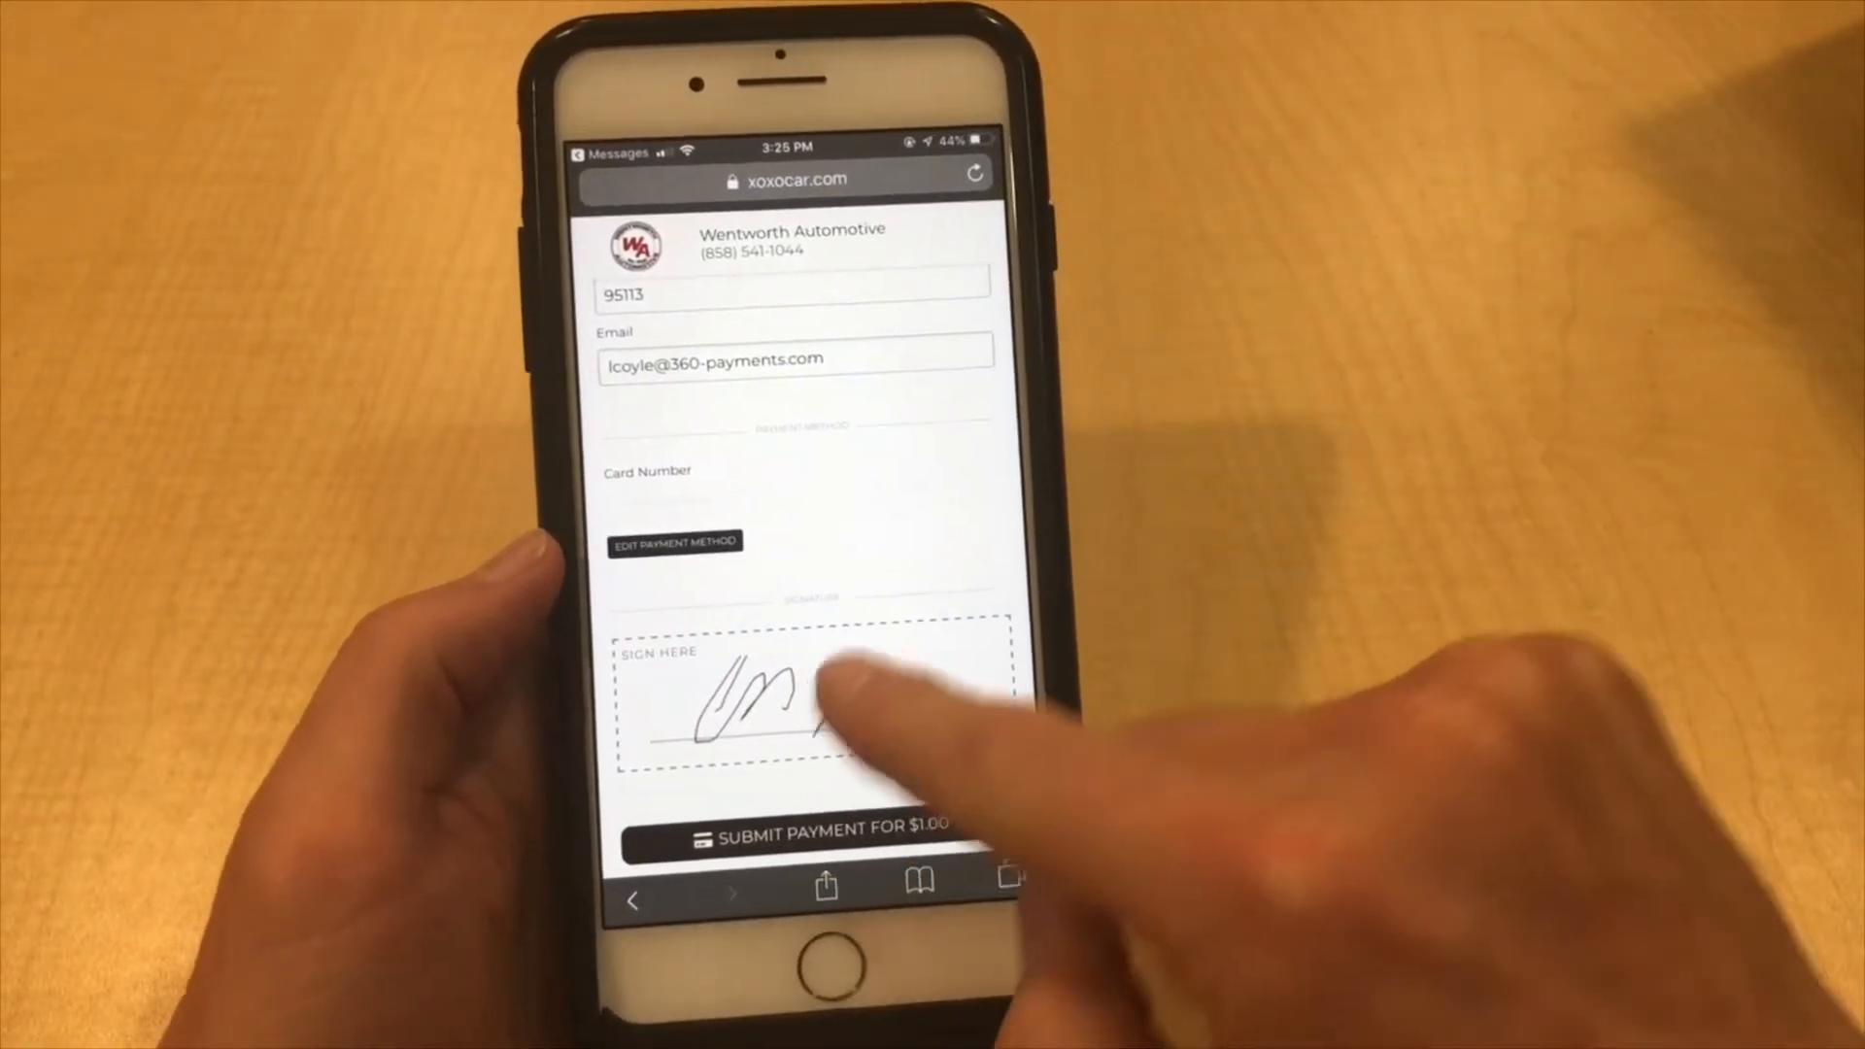
{"action": "left_click_drag", "start_coordinate": [797, 702], "coordinate": [940, 678]}
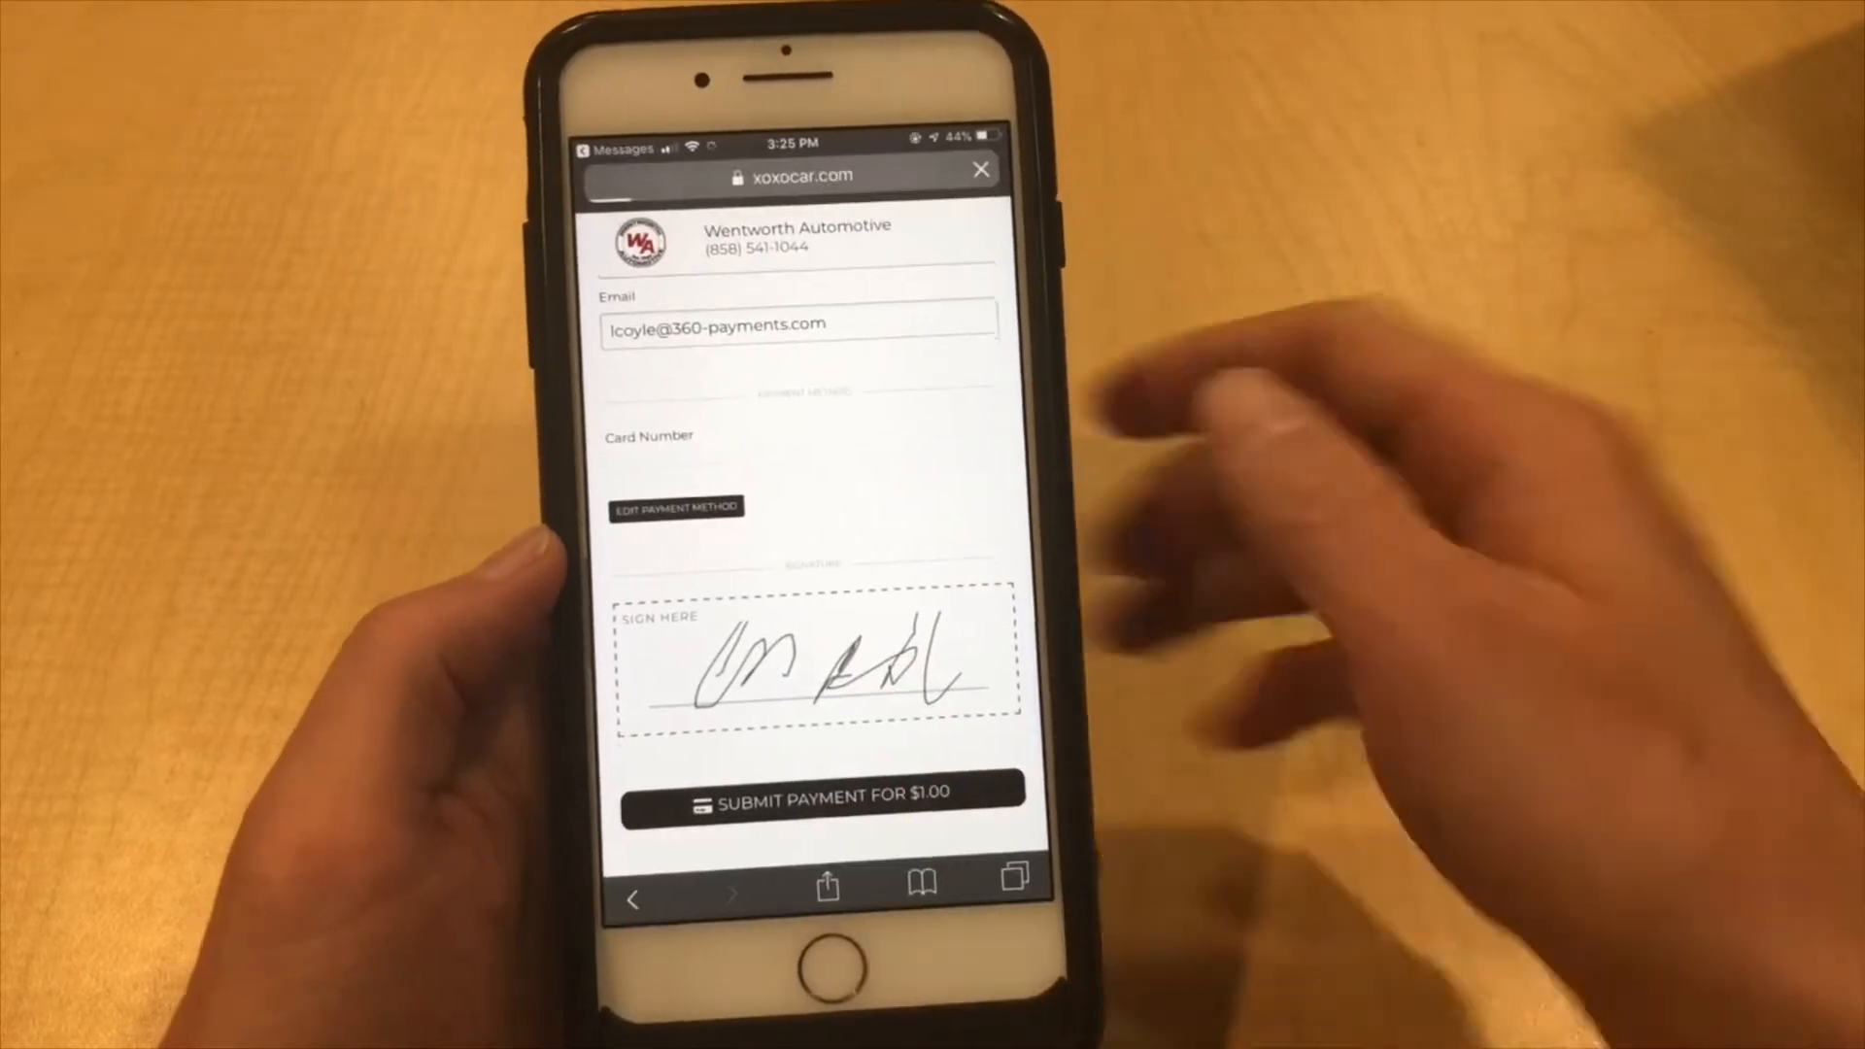
{"action": "left_click", "coordinate": [808, 794]}
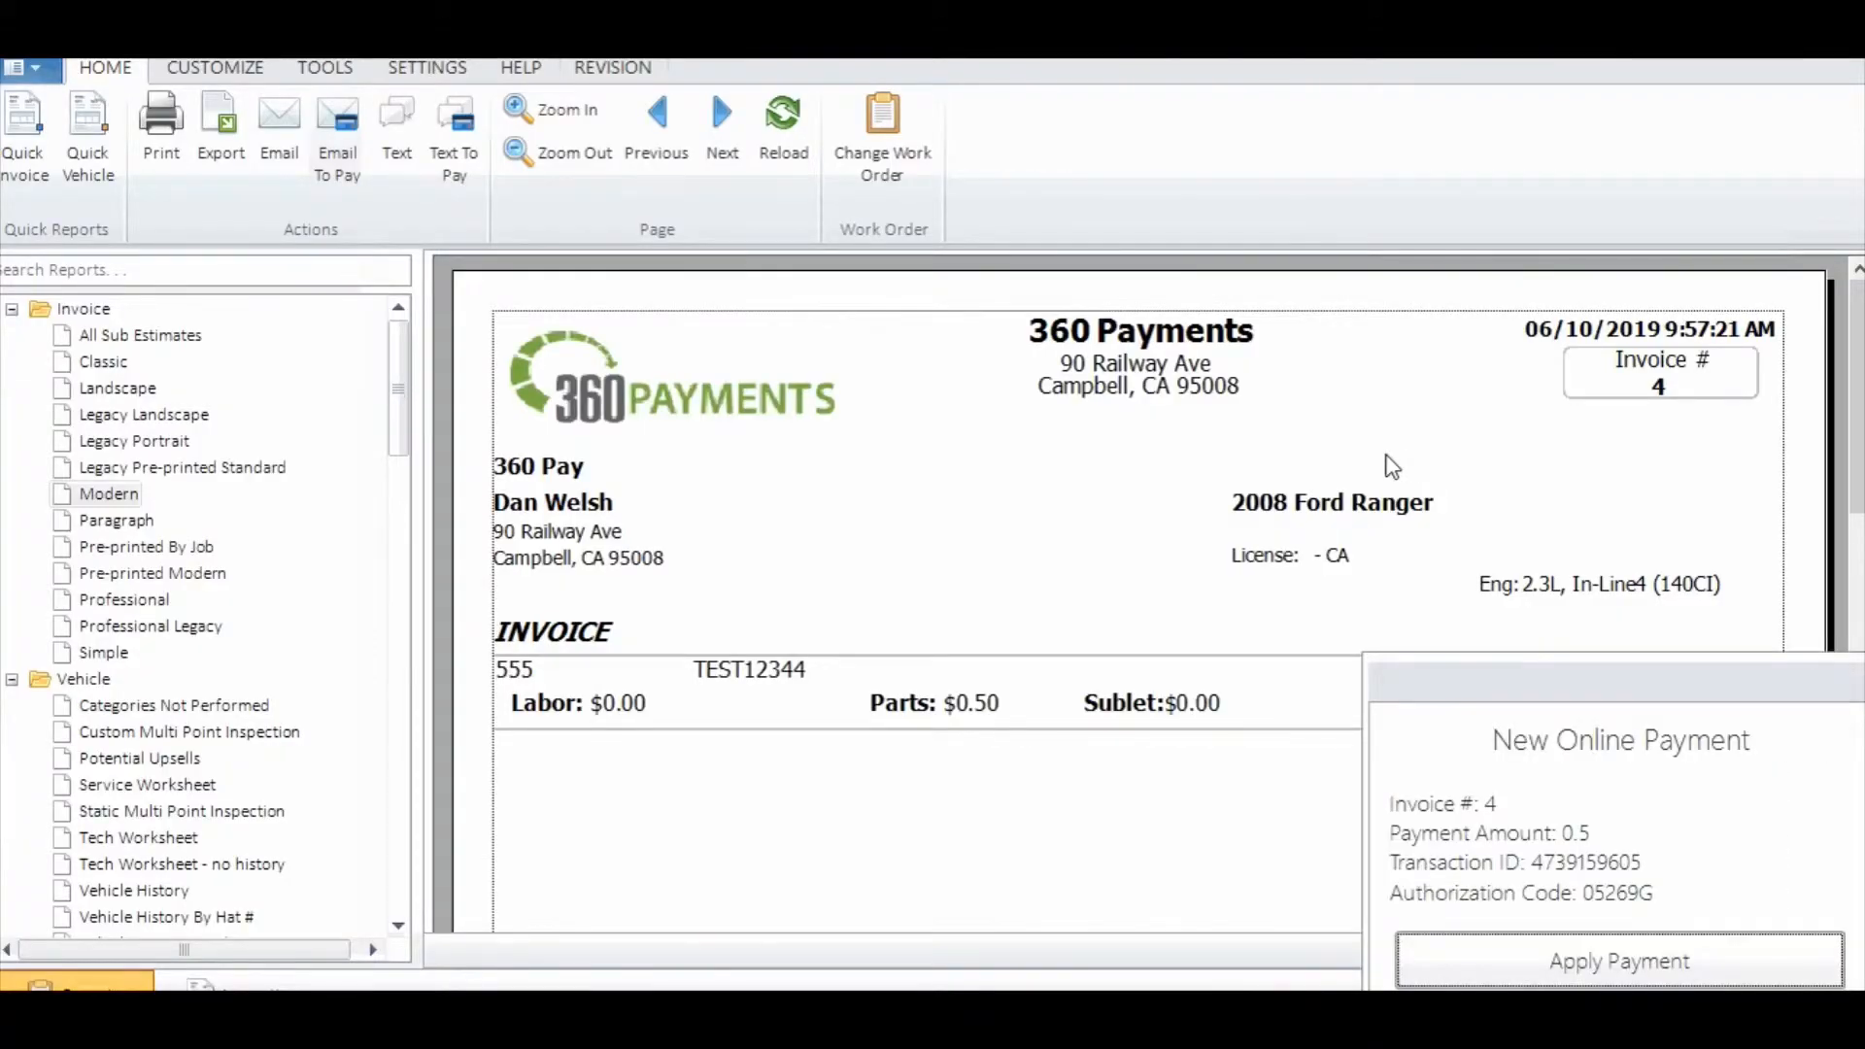
{"action": "mouse_move", "coordinate": [1328, 909]}
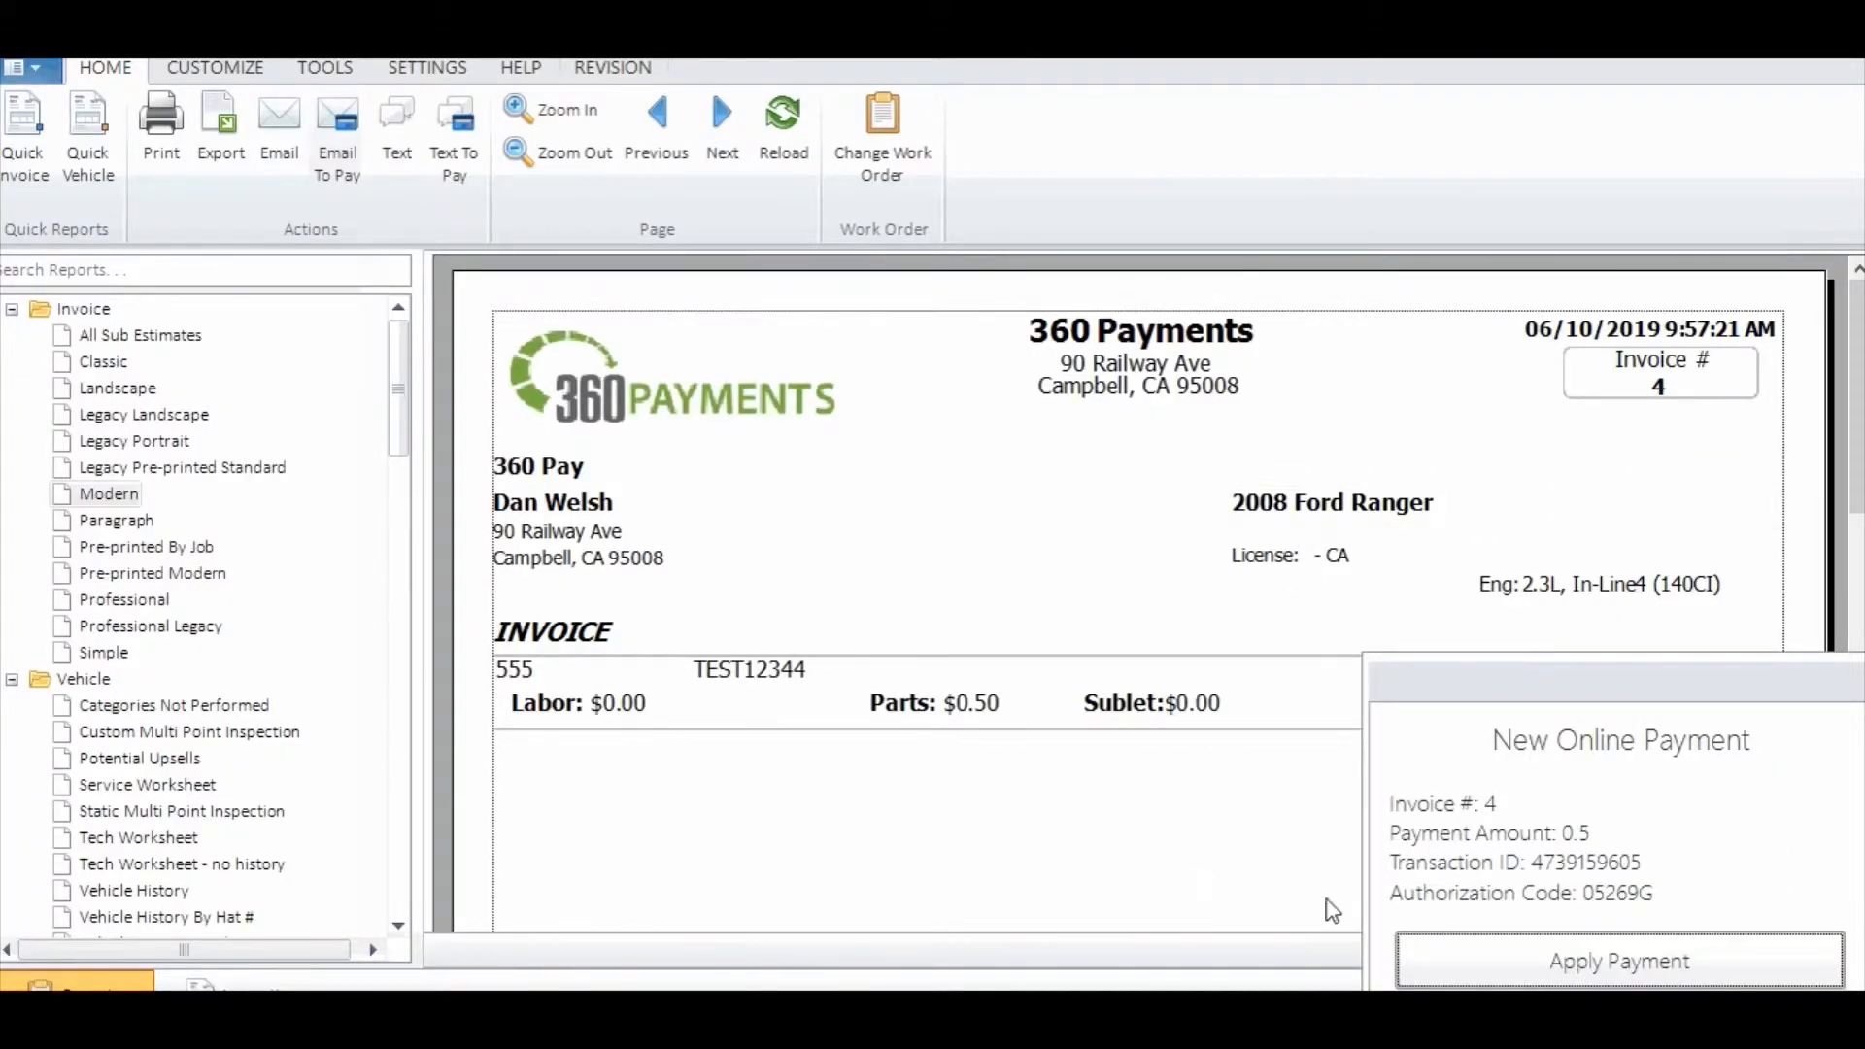
{"action": "mouse_move", "coordinate": [1496, 826]}
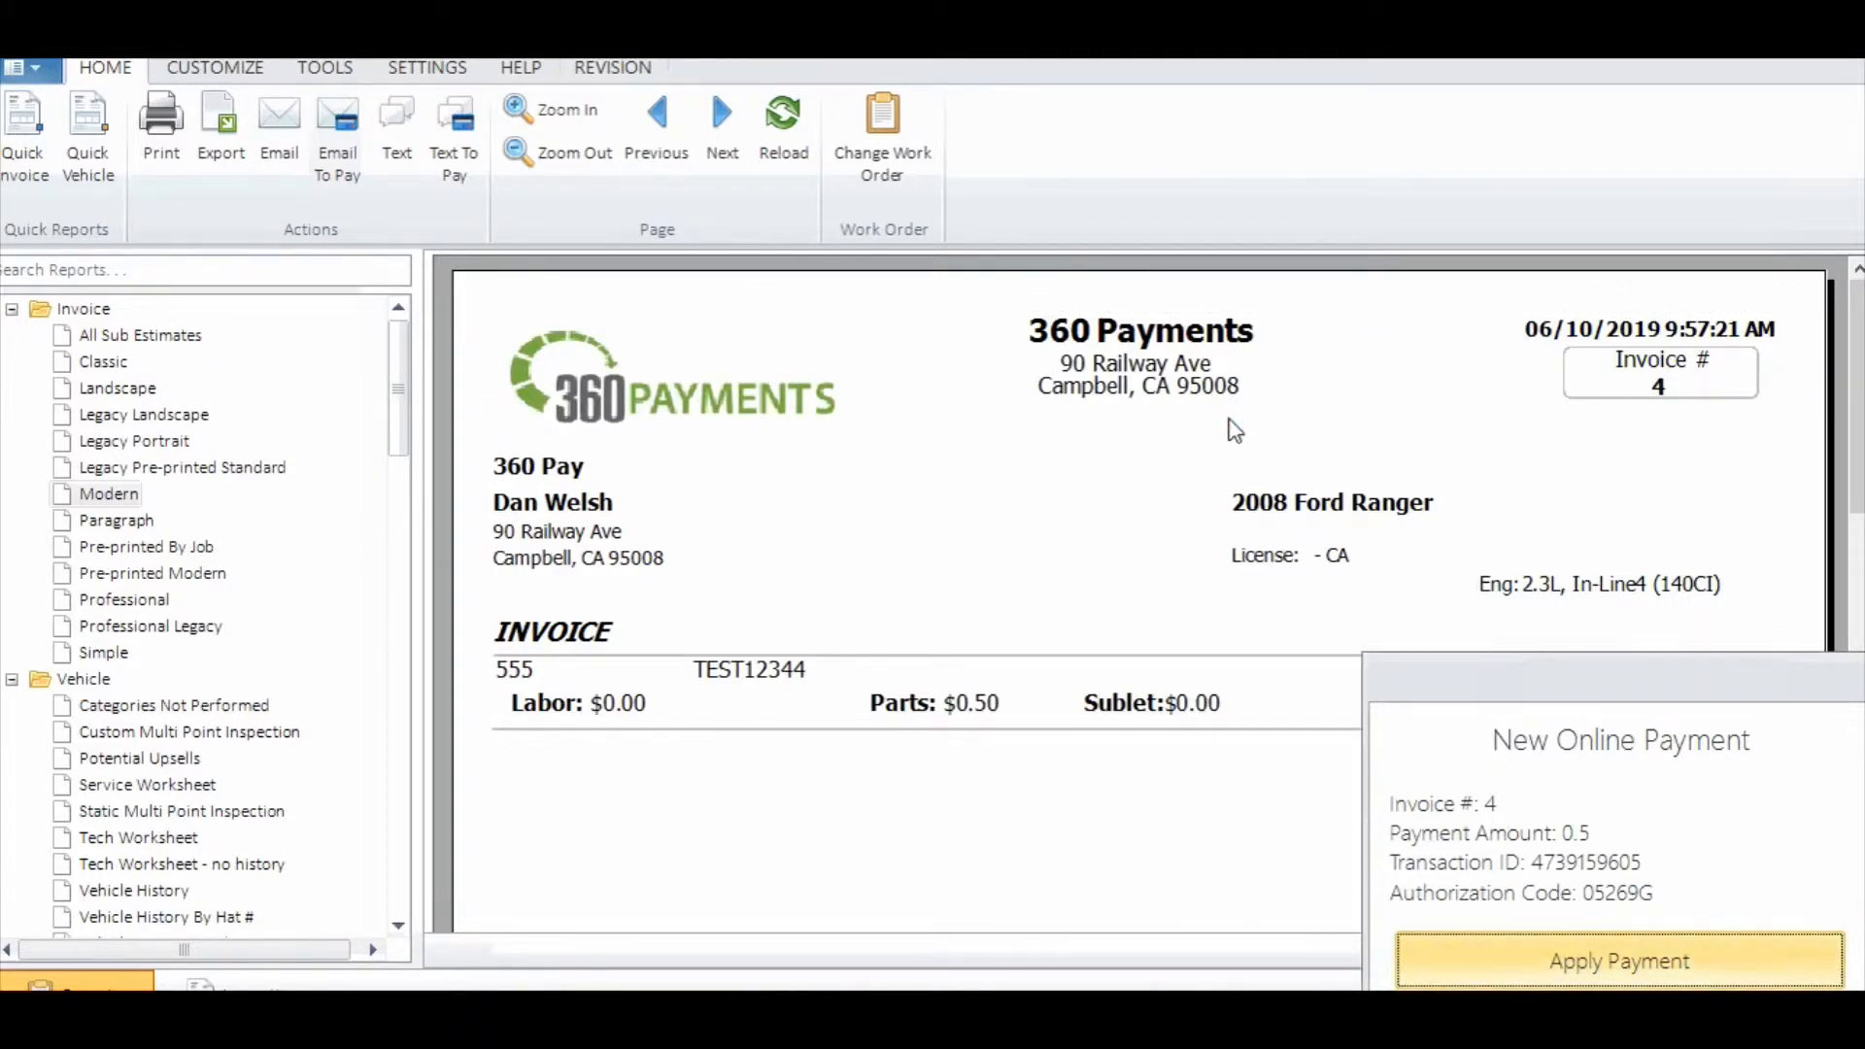
- Apply the $0.50 online payment to invoice #4 with Visa as the pay type
{"action": "left_click", "coordinate": [1618, 962]}
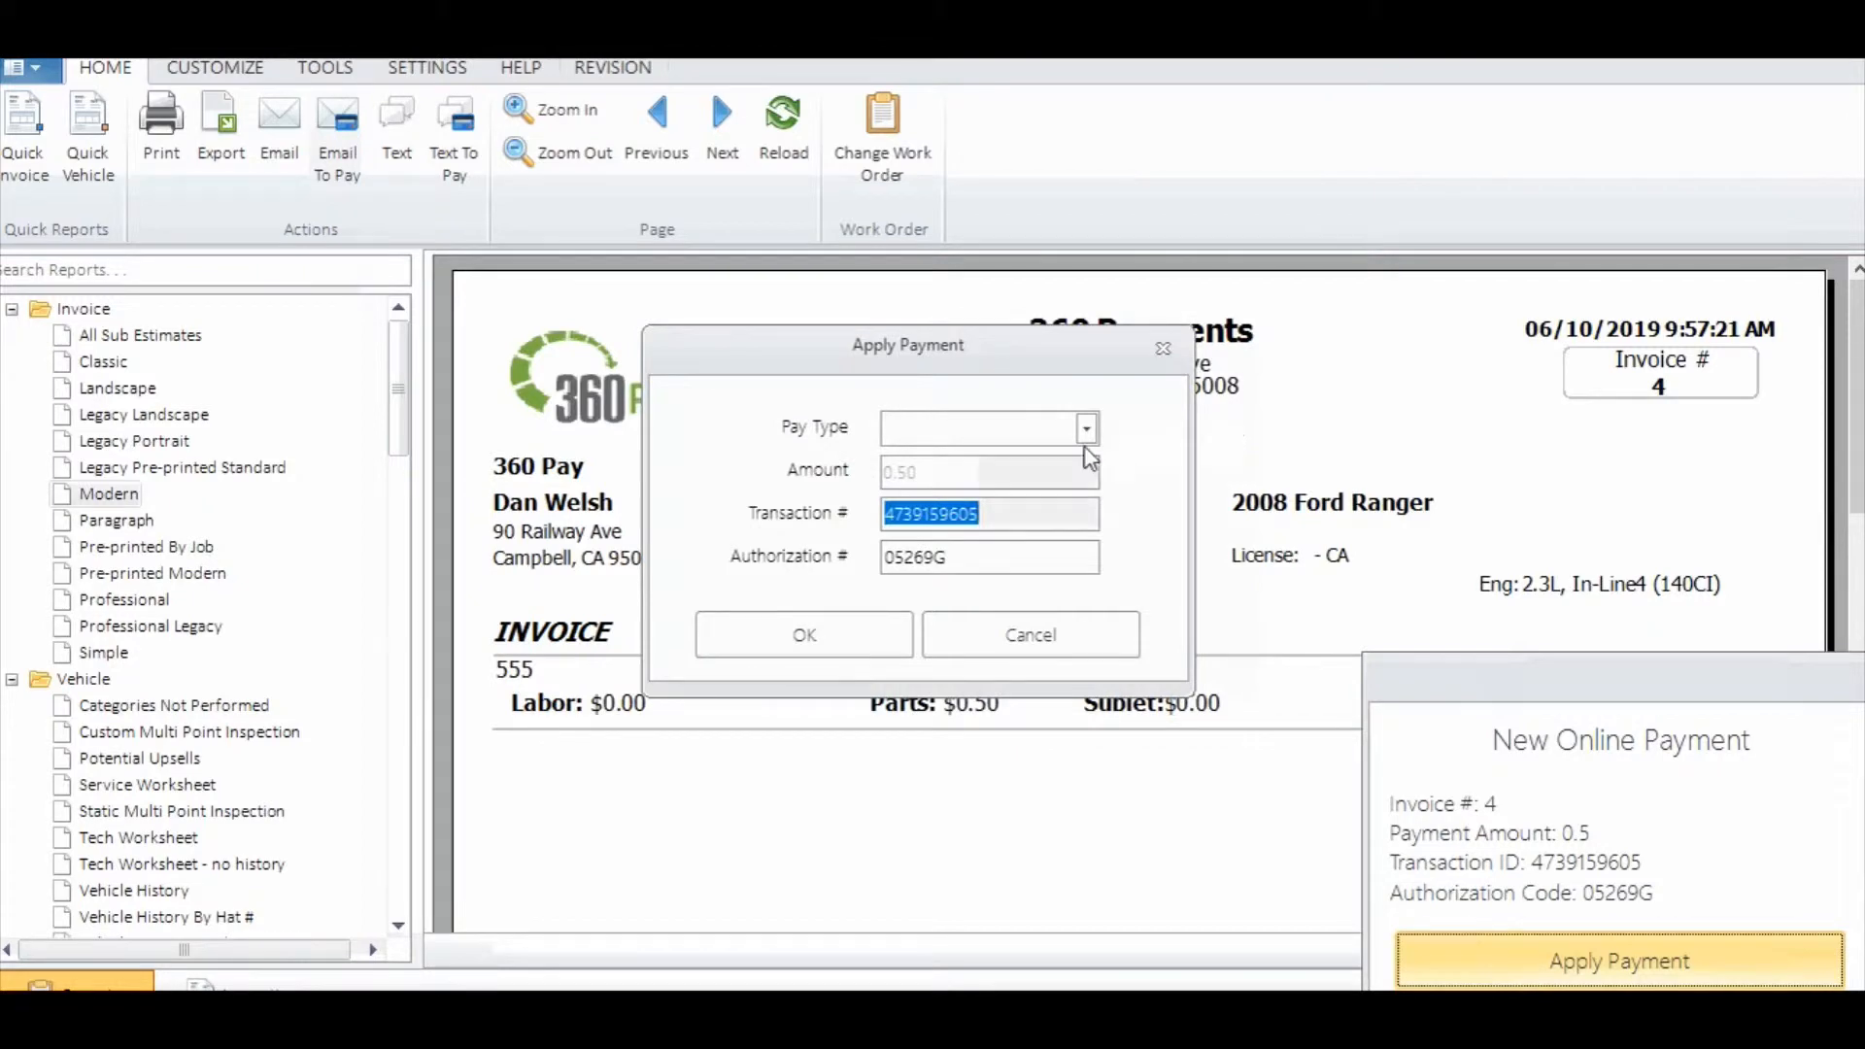
{"action": "left_click", "coordinate": [1083, 428]}
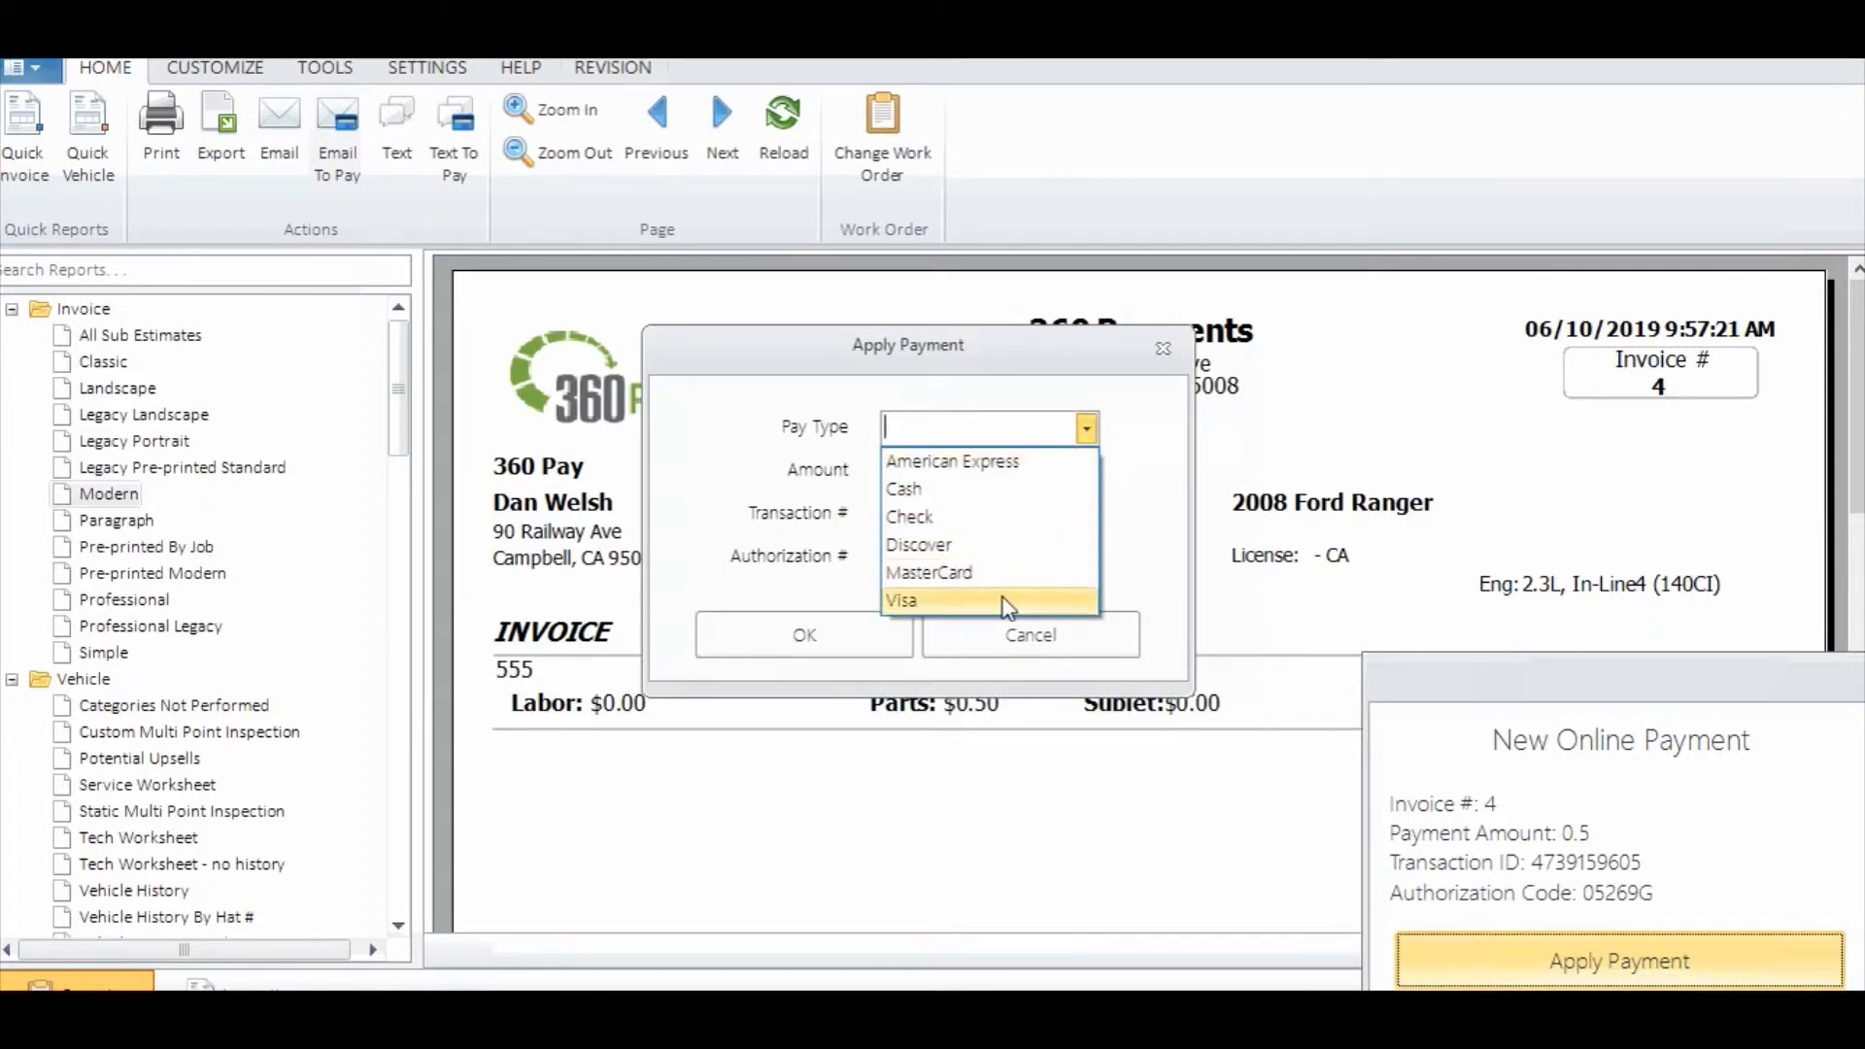
{"action": "left_click", "coordinate": [901, 600]}
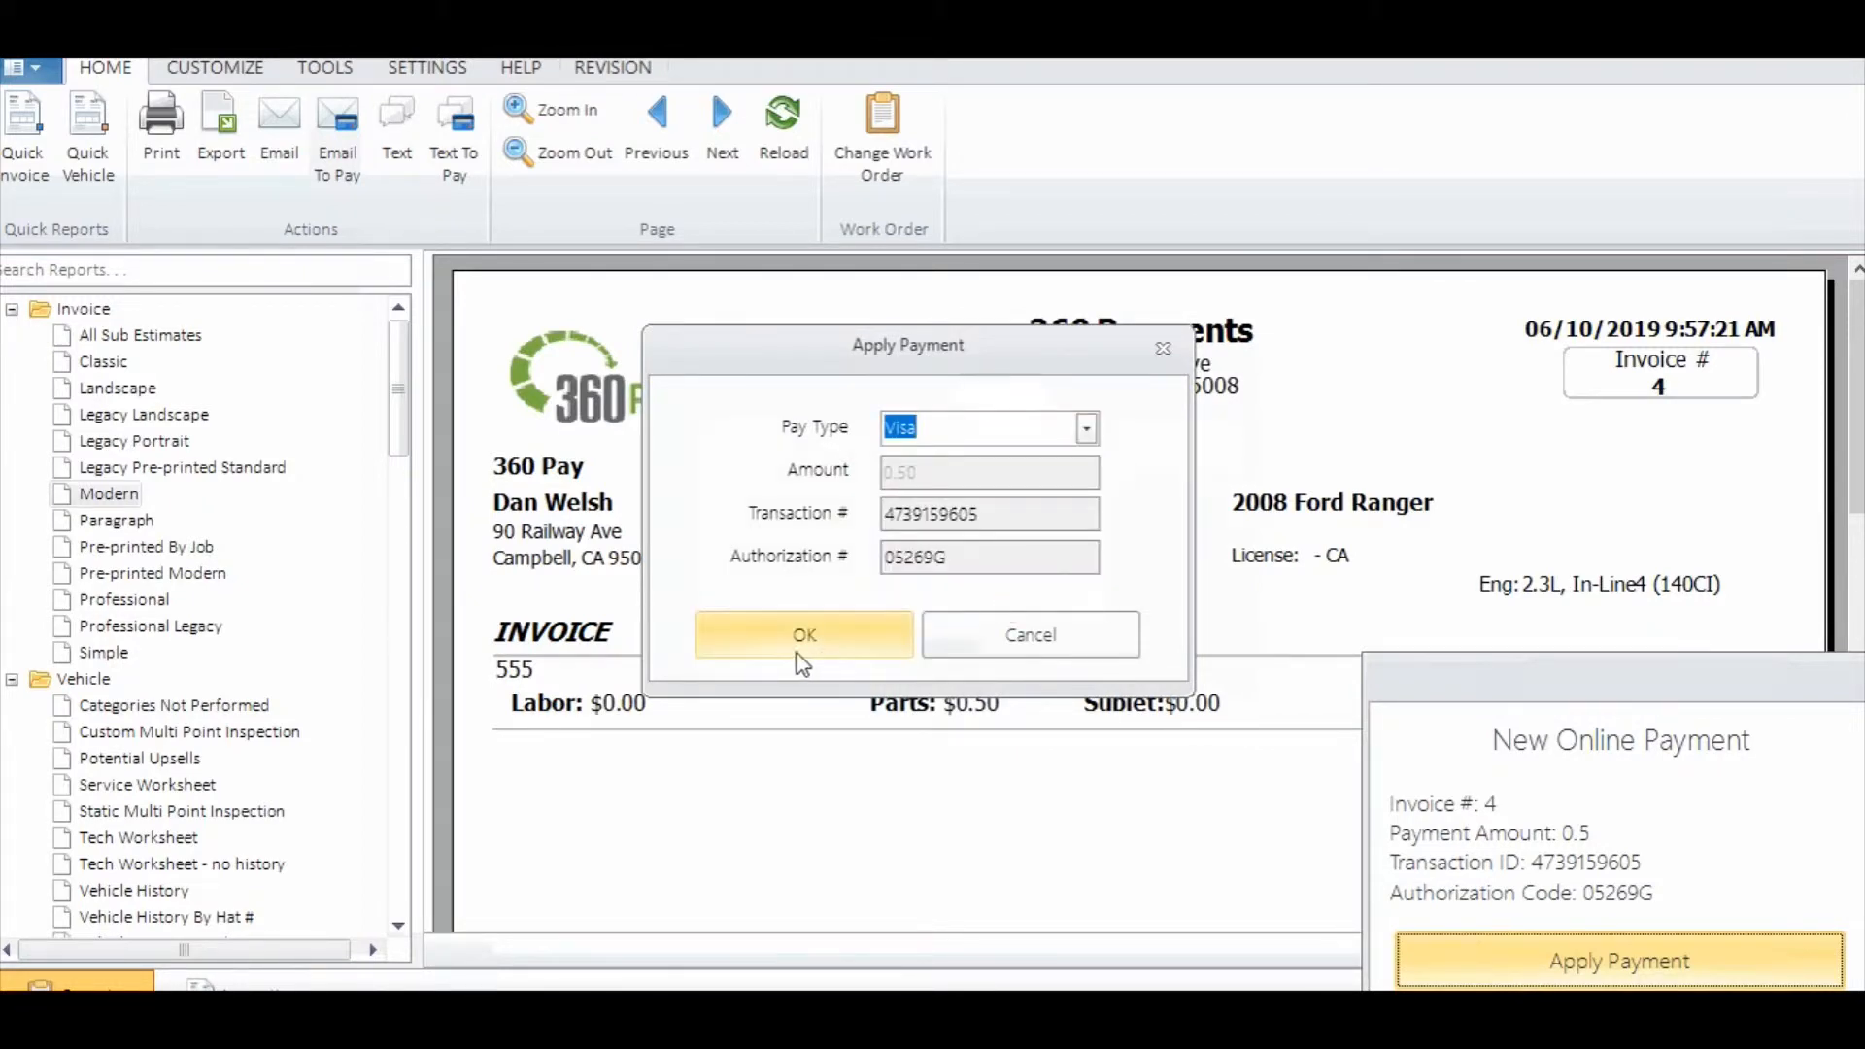
{"action": "left_click", "coordinate": [802, 633]}
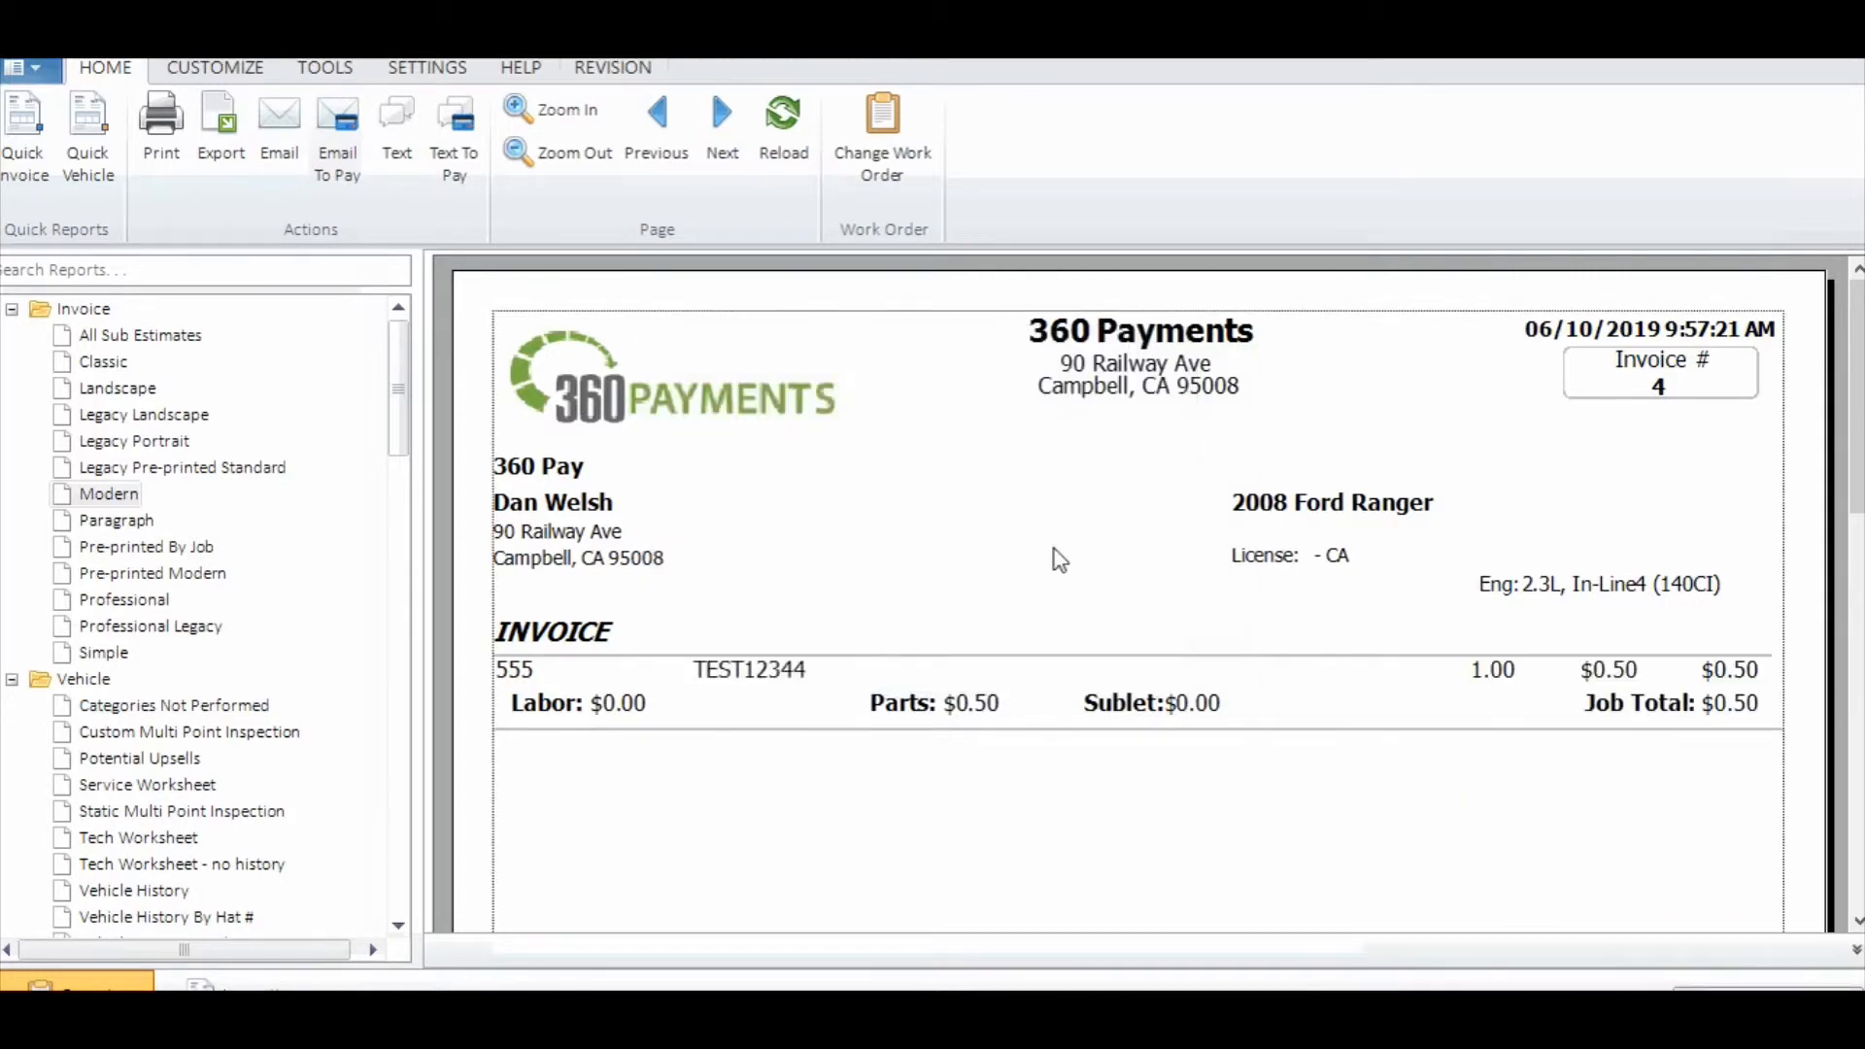
- Reload invoice #4 to show the PAID stamp, Visa payment line and $0.00 balance
{"action": "left_click", "coordinate": [783, 119]}
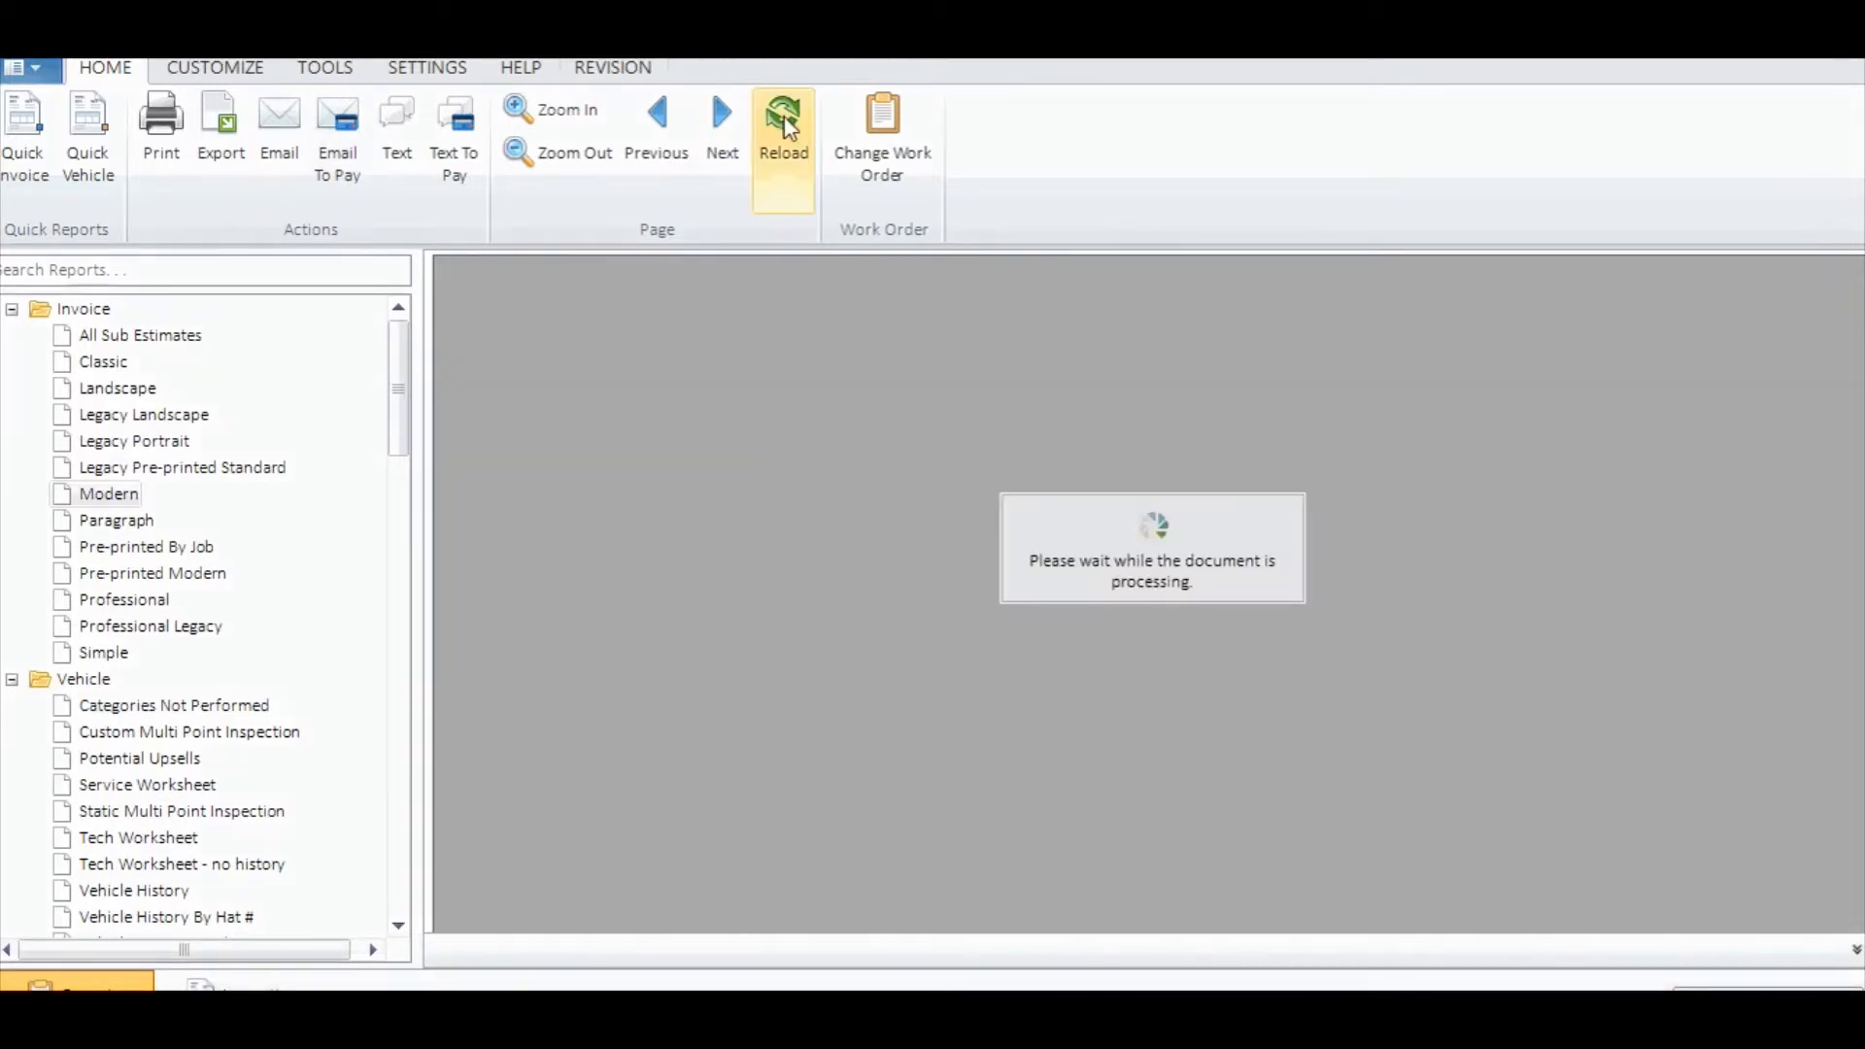
{"action": "left_click", "coordinate": [782, 124]}
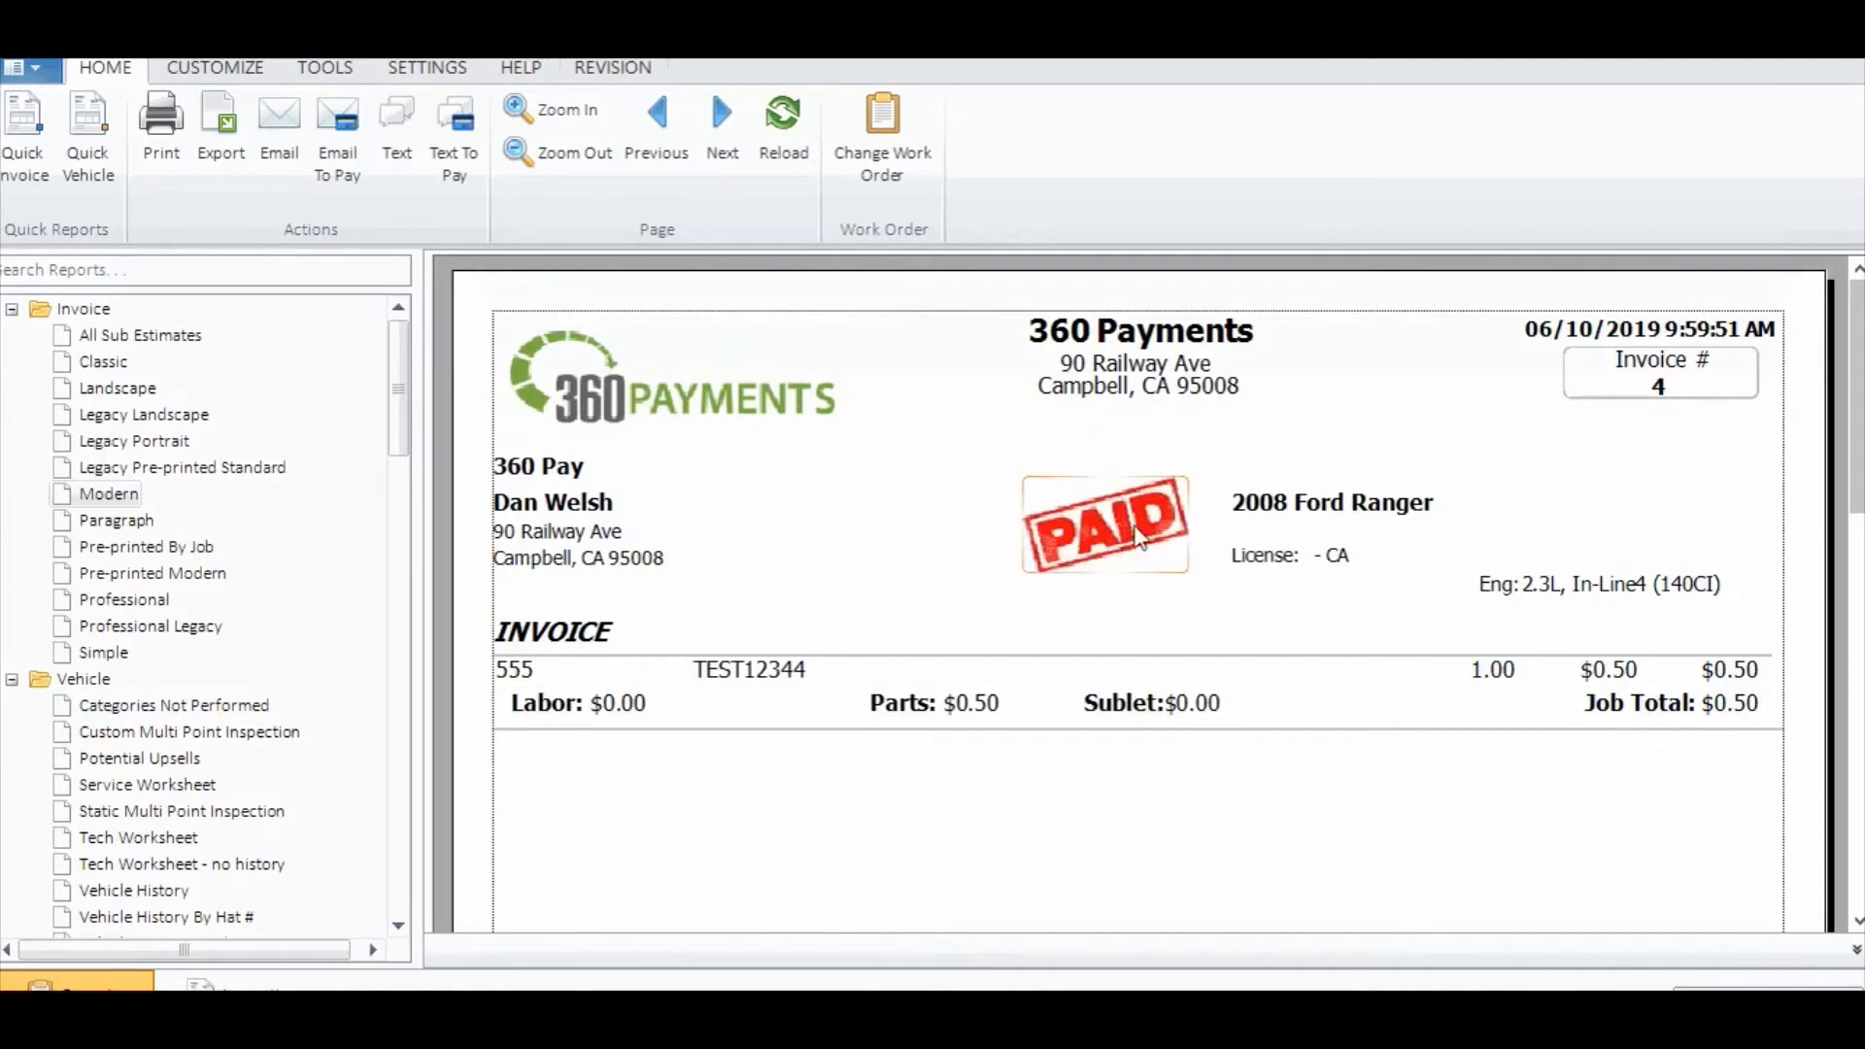
{"action": "scroll", "scroll_direction": "down", "scroll_amount": 3}
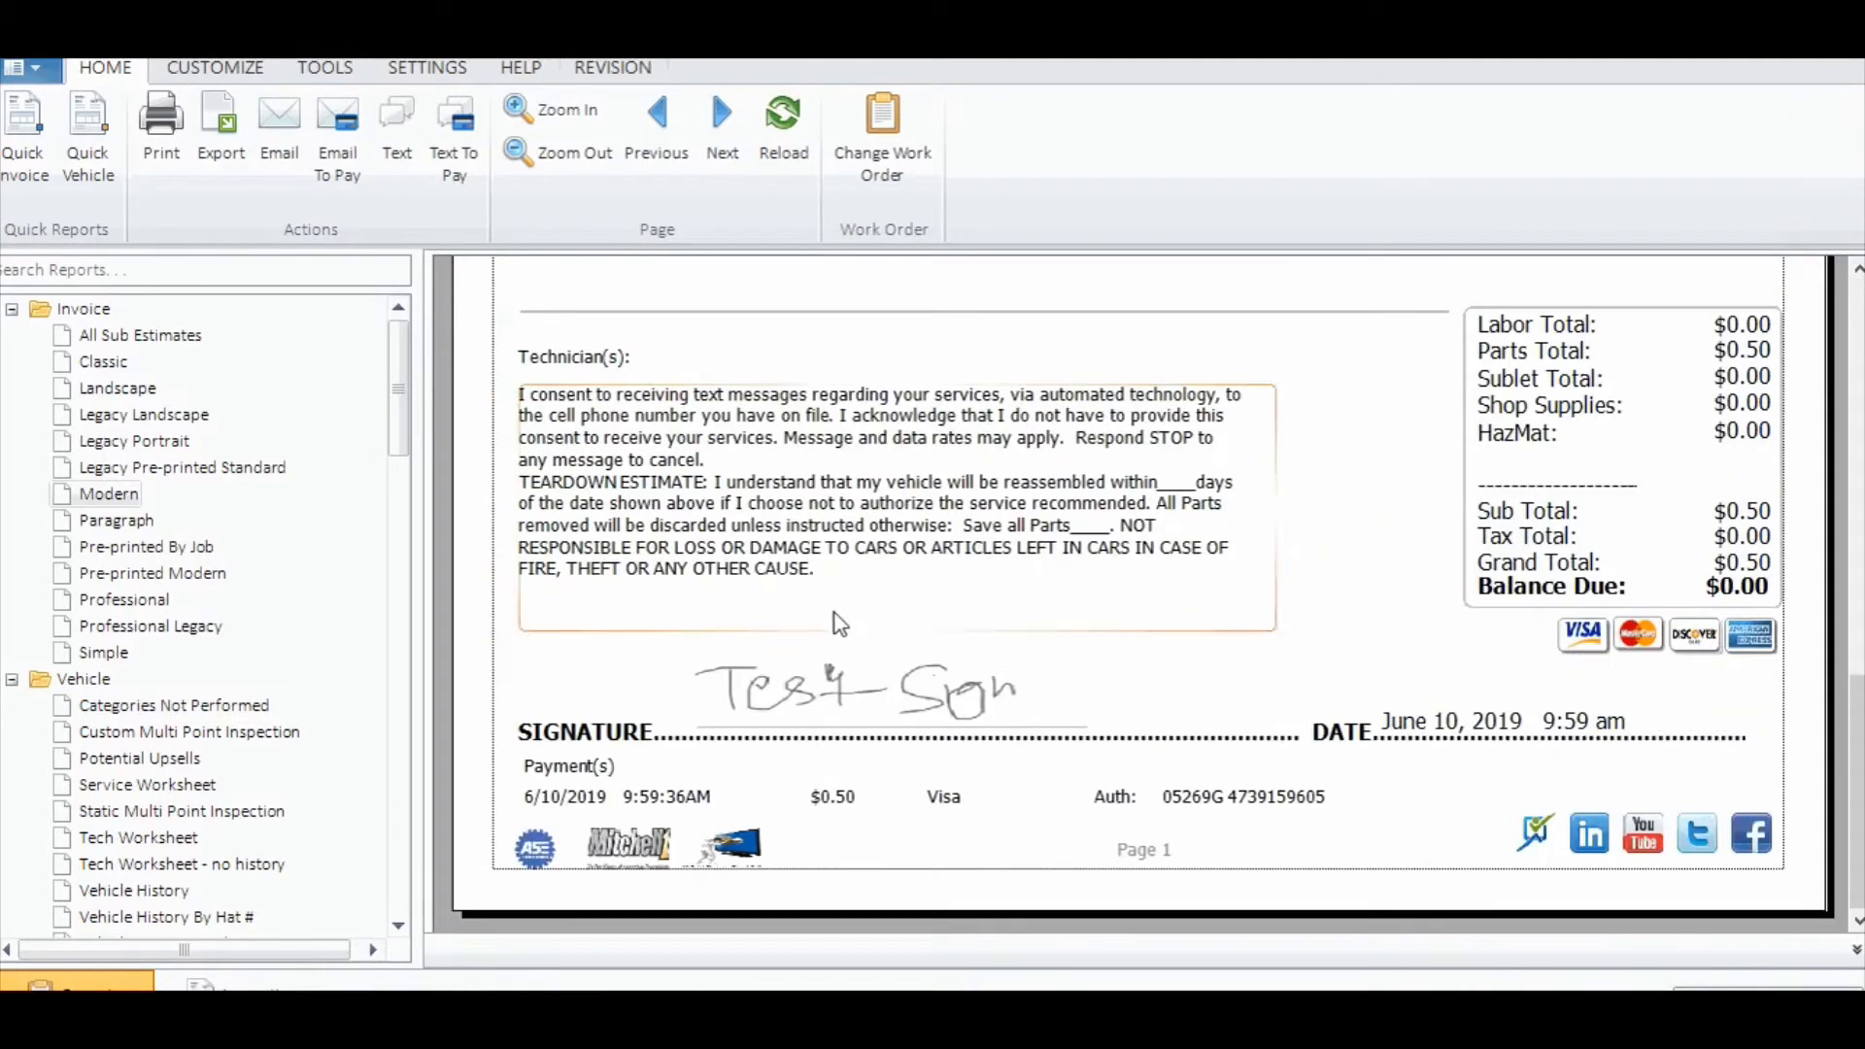
{"action": "mouse_move", "coordinate": [1076, 595]}
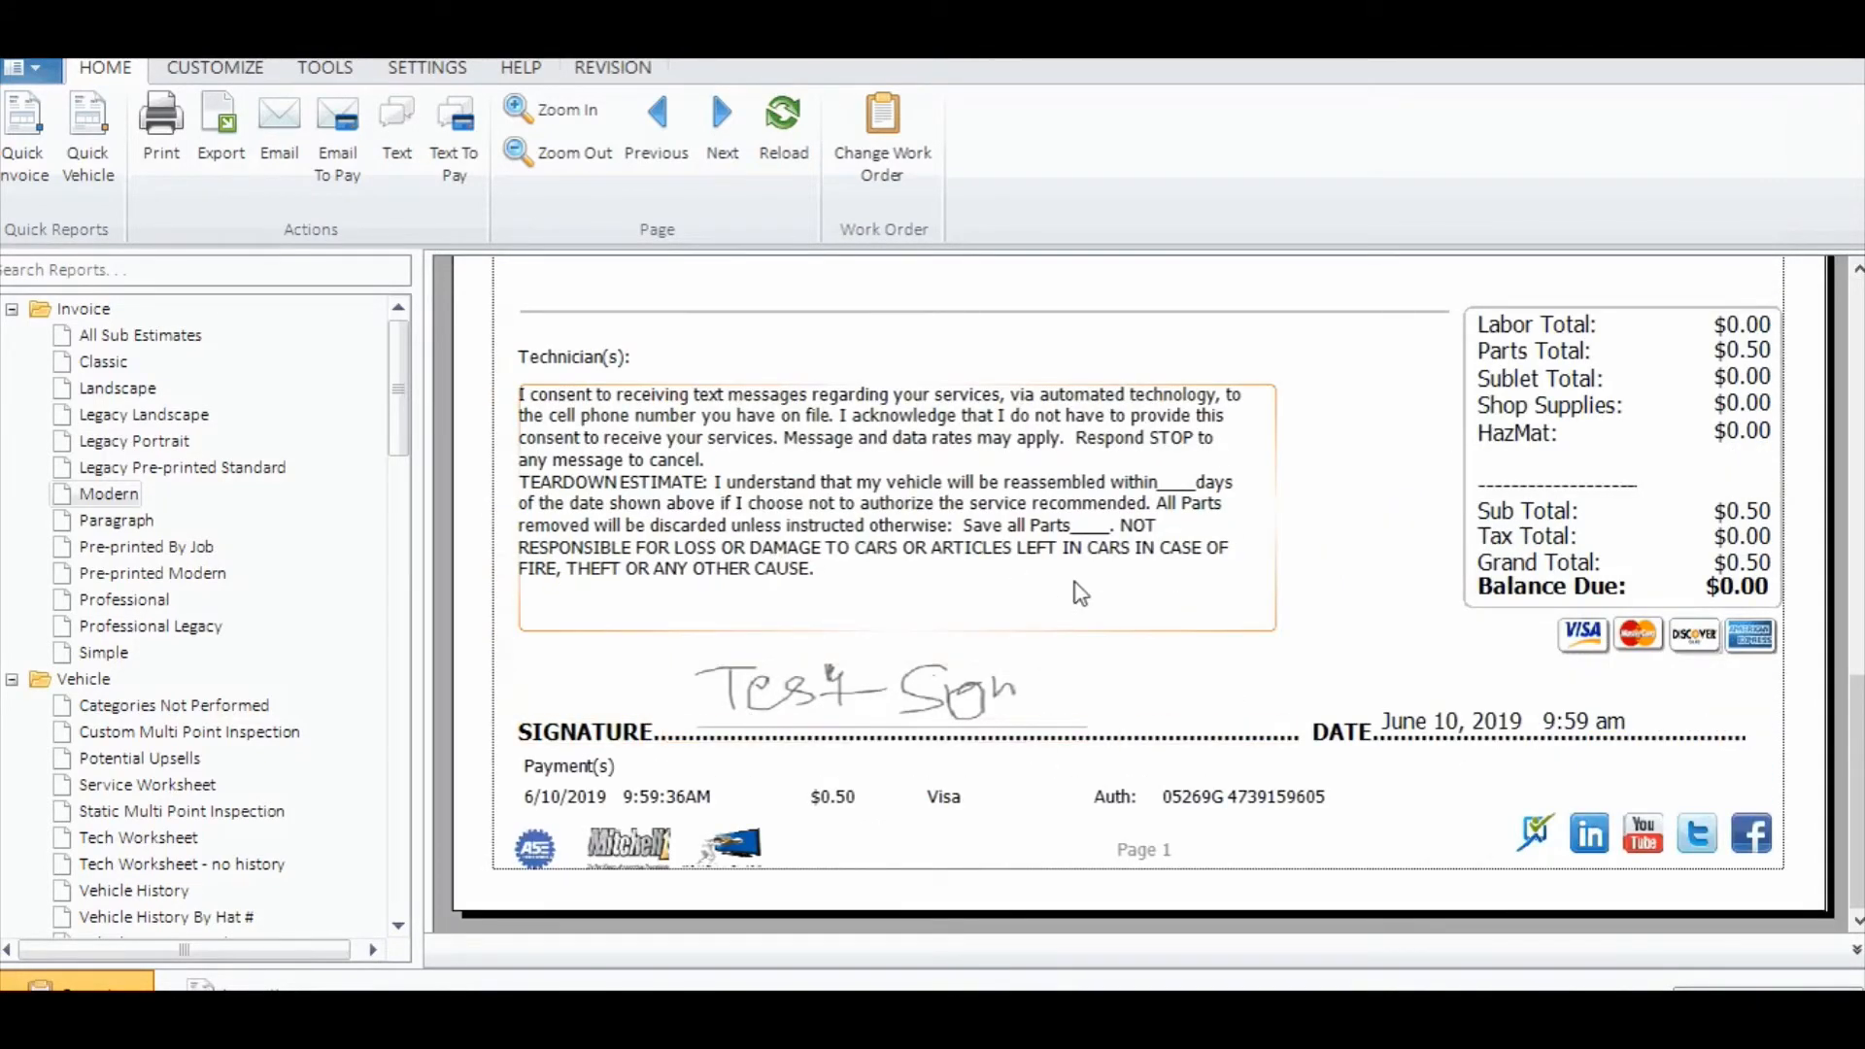